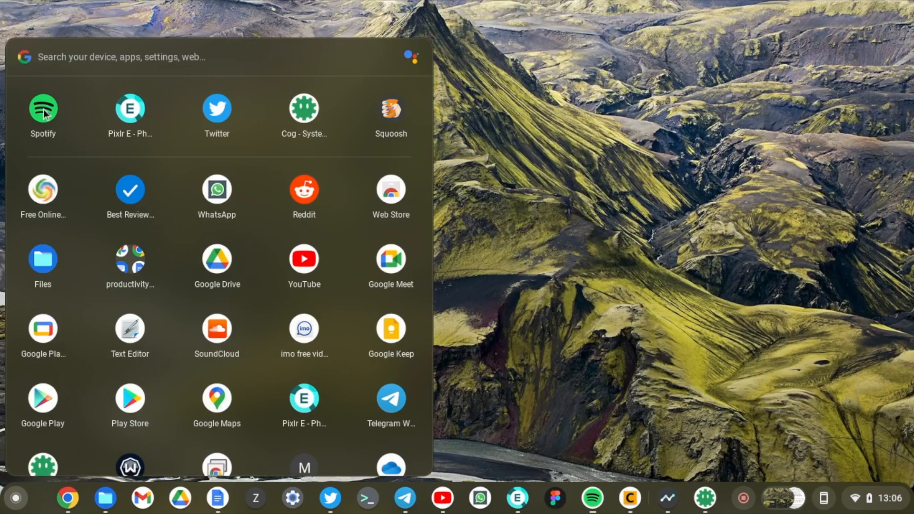
# Dismiss the app launcher and return to the plain desktop with the shelf
pyautogui.click(43, 111)
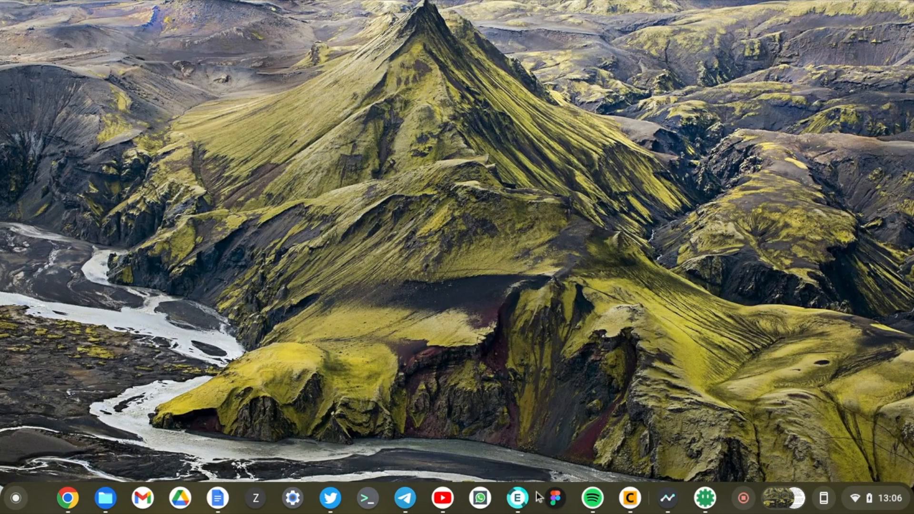
pyautogui.click(517, 499)
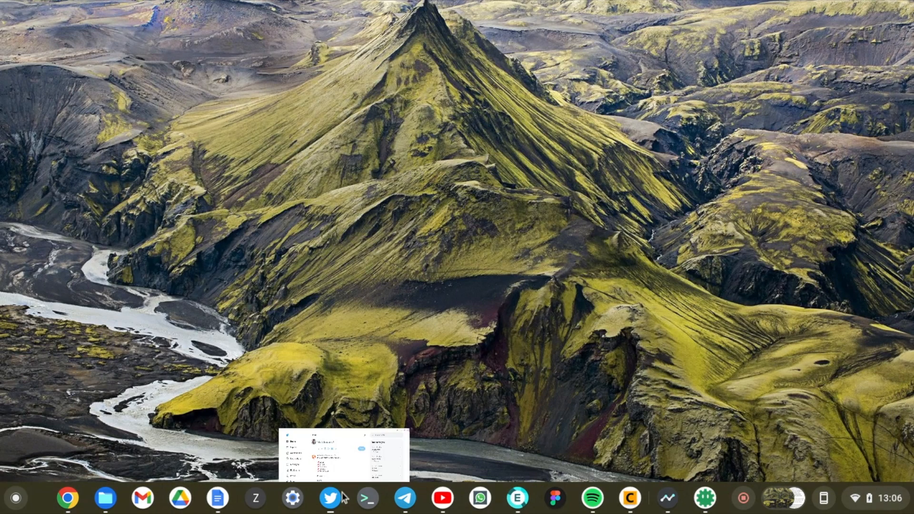
pyautogui.click(329, 499)
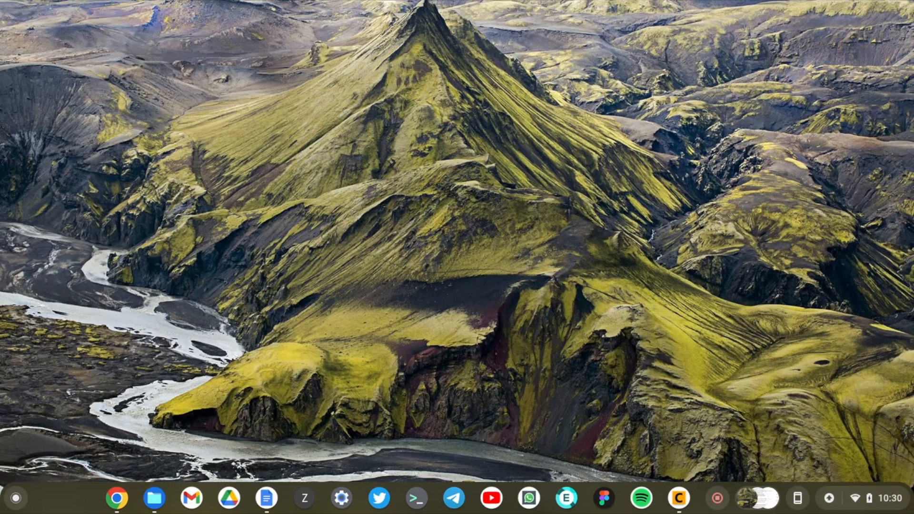
pyautogui.moveTo(125, 461)
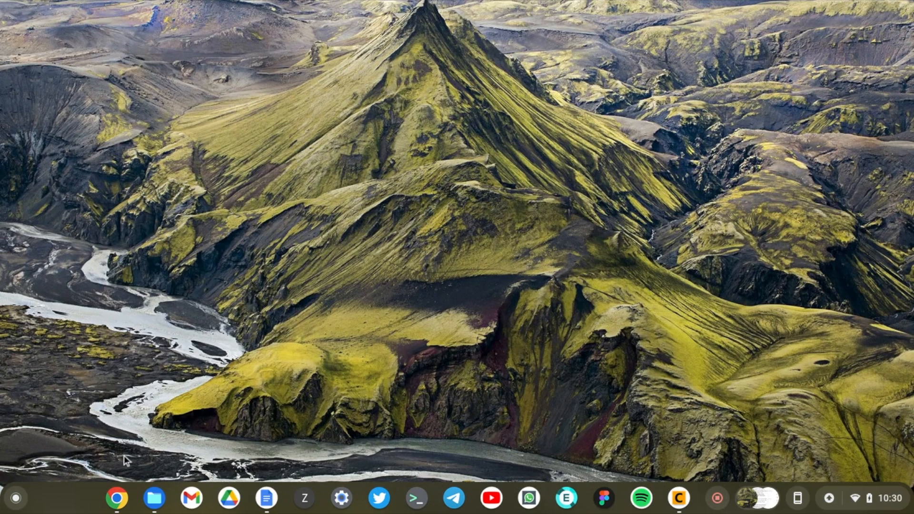
pyautogui.moveTo(122, 471)
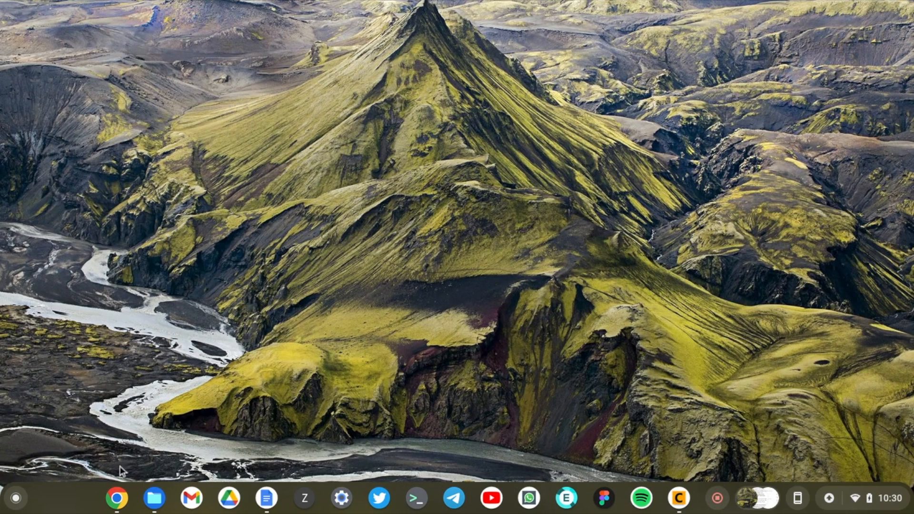
# Search 'galaxy chromebook go specs' in a new Chrome tab and open the Samsung result
pyautogui.rightClick(116, 499)
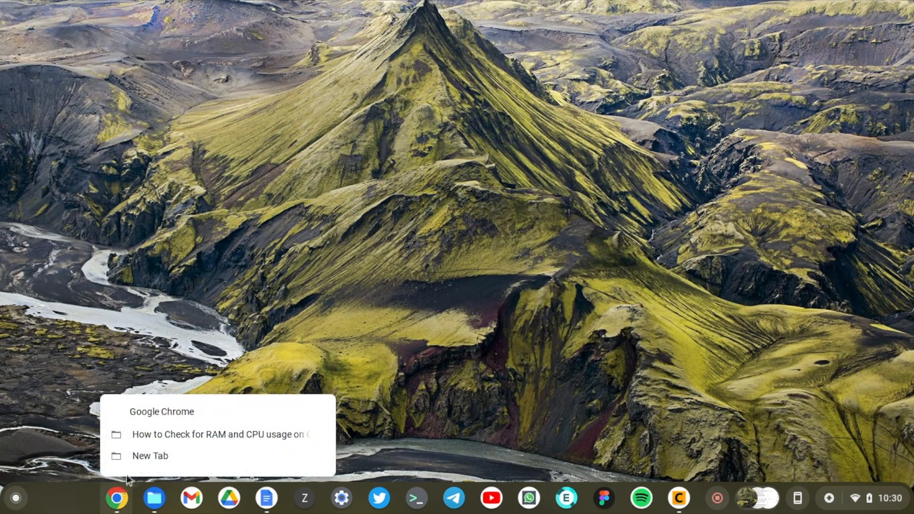
pyautogui.click(151, 456)
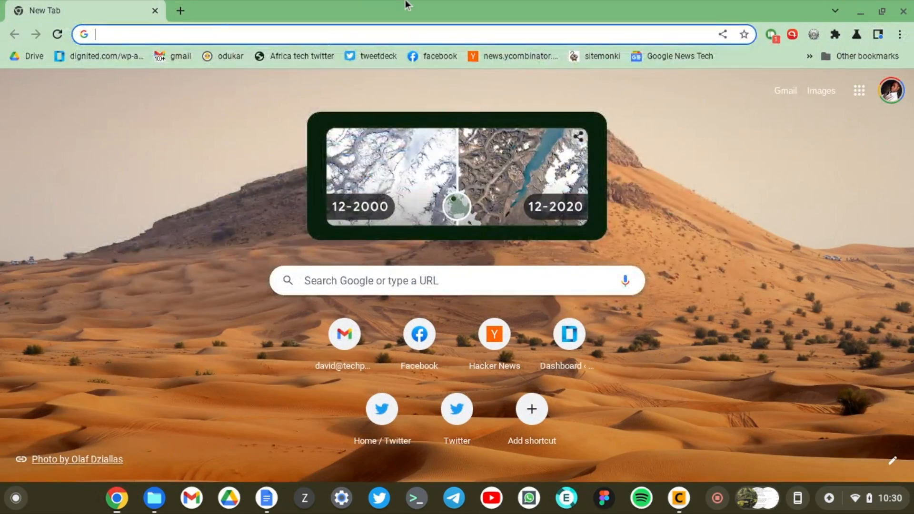
pyautogui.write('galaxy')
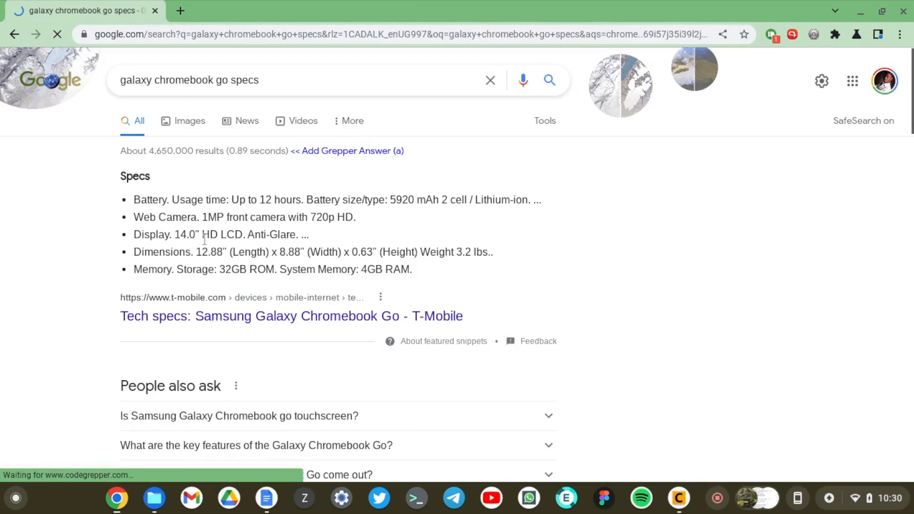
pyautogui.scroll(-3)
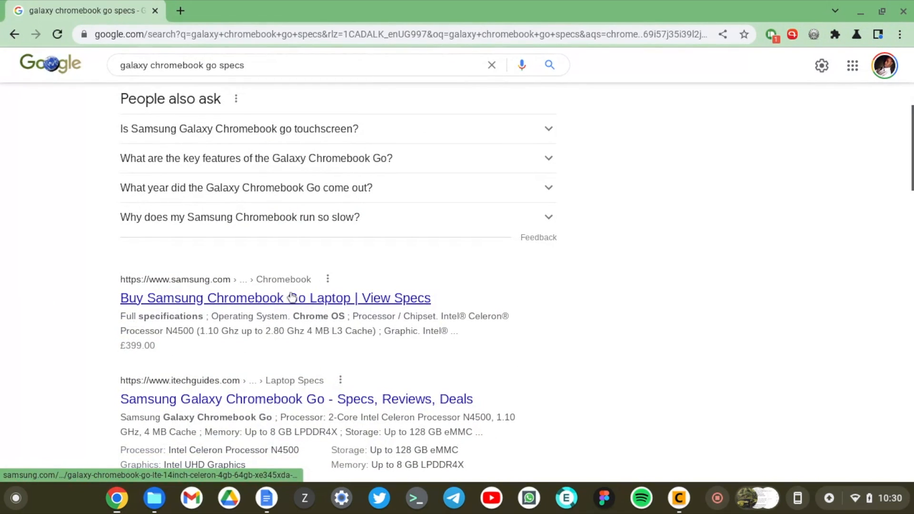
pyautogui.click(293, 297)
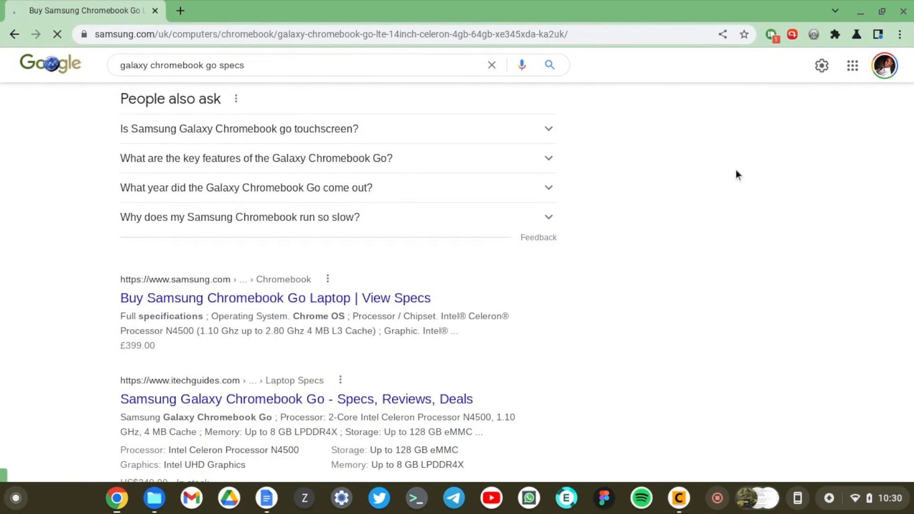
pyautogui.click(275, 297)
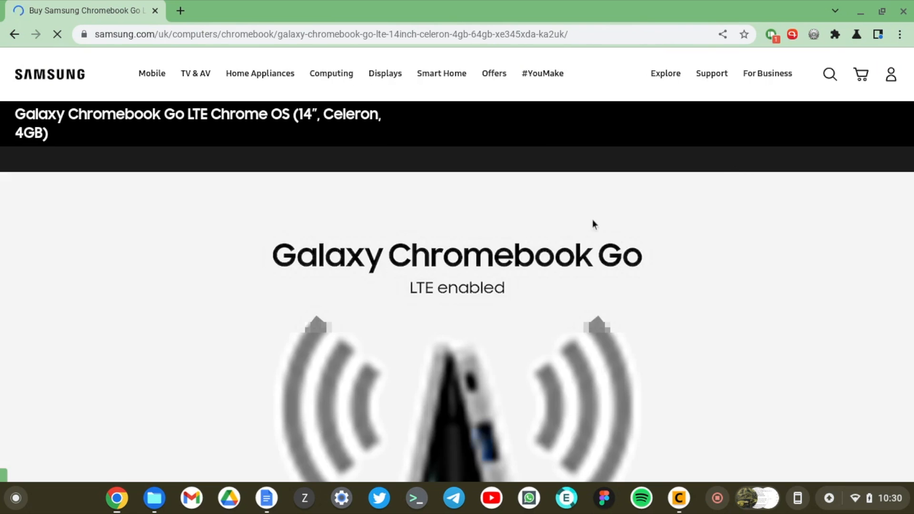
# Browse the Galaxy Chromebook Go specs page and start a new tab
pyautogui.scroll(-3)
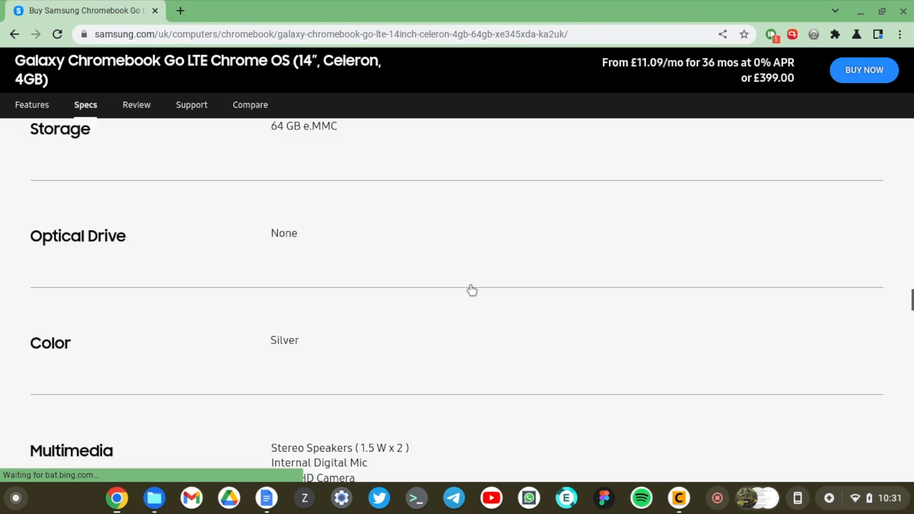
pyautogui.scroll(-3)
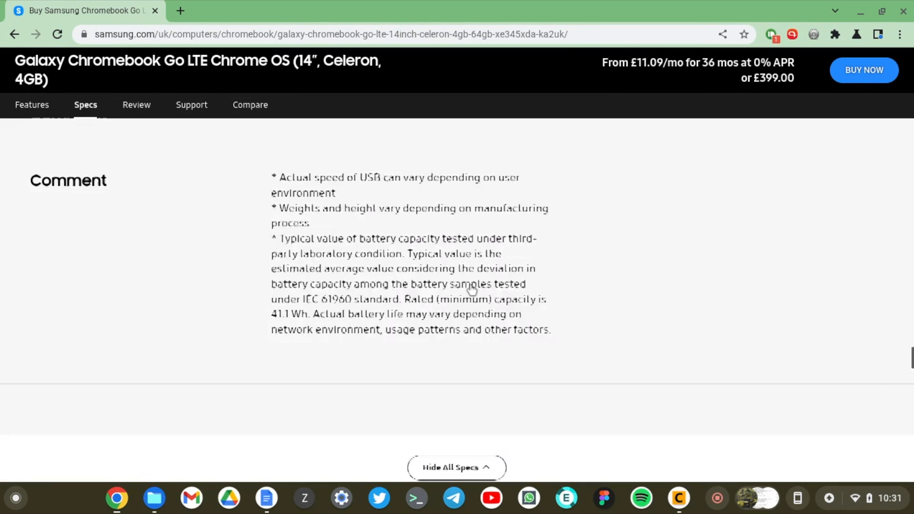
pyautogui.click(31, 105)
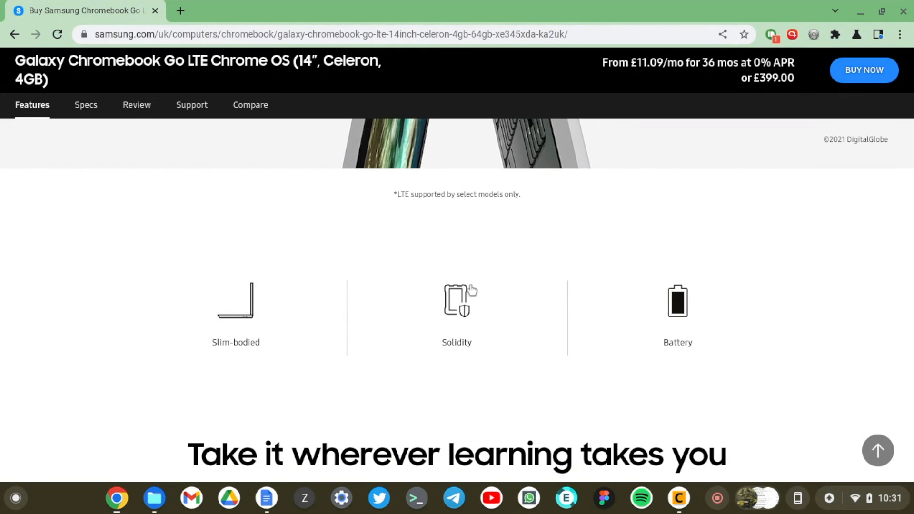
pyautogui.scroll(3)
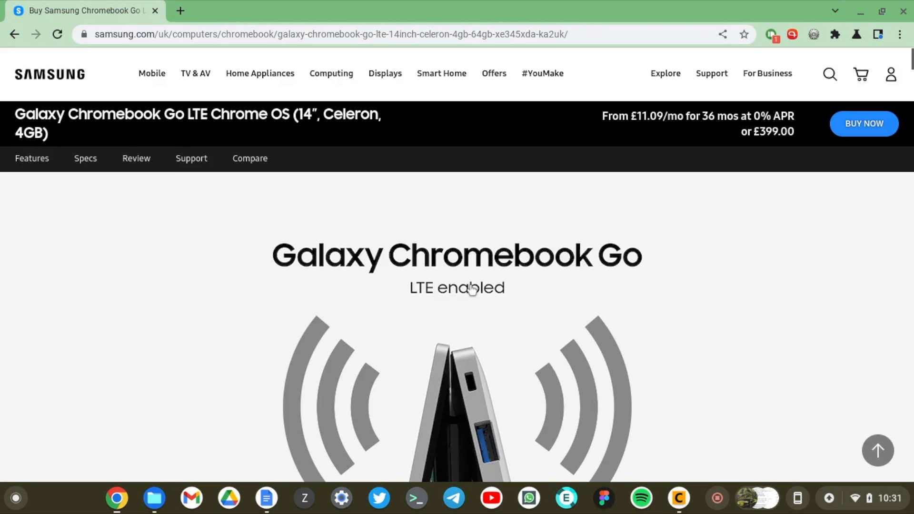
pyautogui.click(332, 73)
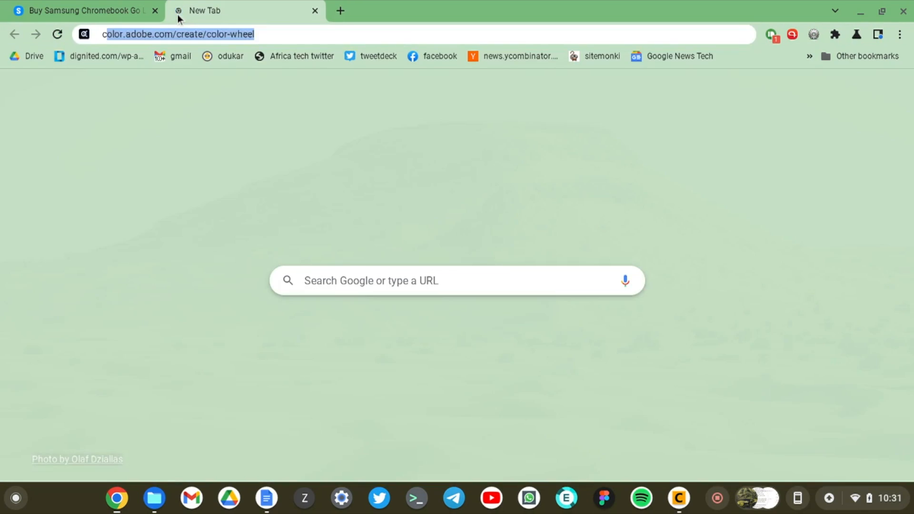
# Load chrome://system to show the About System diagnostic data page
pyautogui.write('chrome://system')
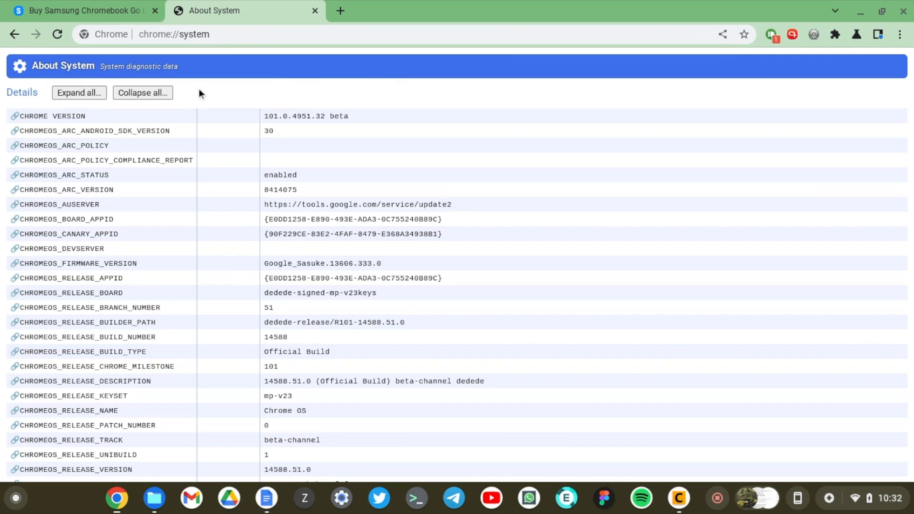
# Find 'memory' on the page and expand memory_spd_info showing 4096 MB LPDDR4
pyautogui.press('Ctrl+f')
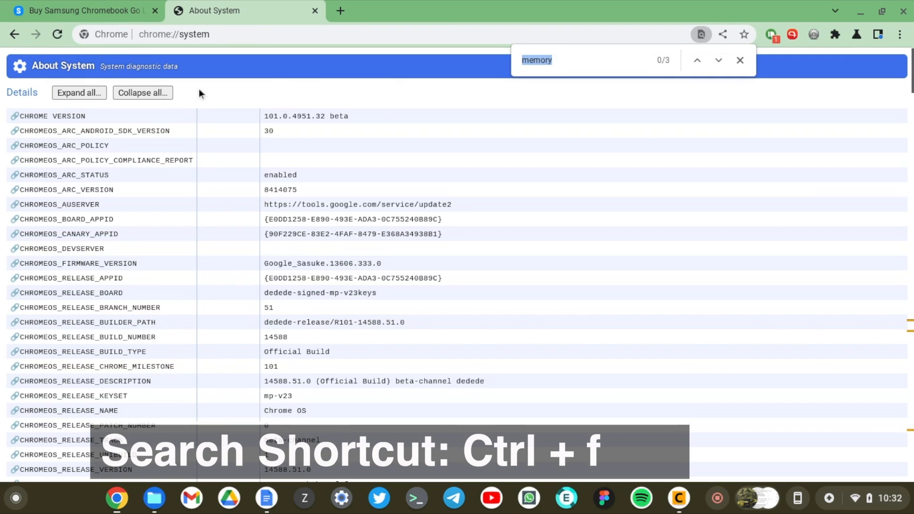
pyautogui.press('Enter')
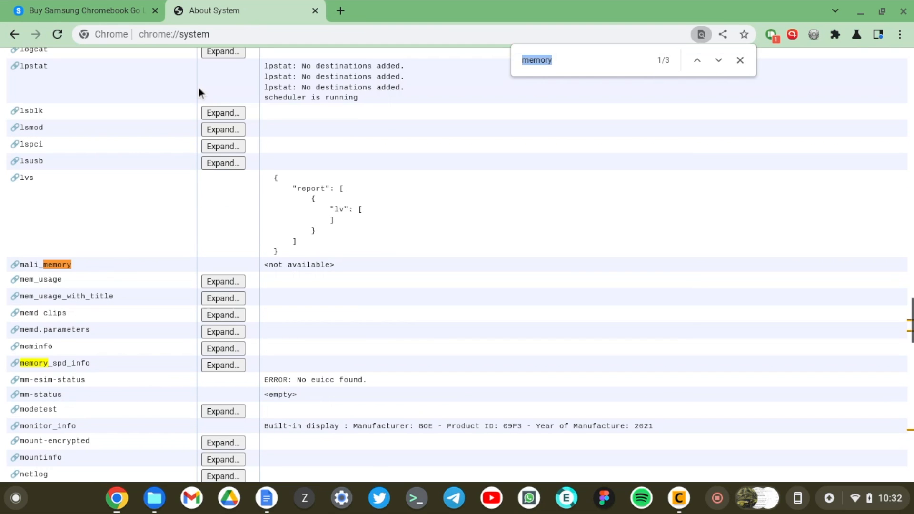
pyautogui.moveTo(53, 367)
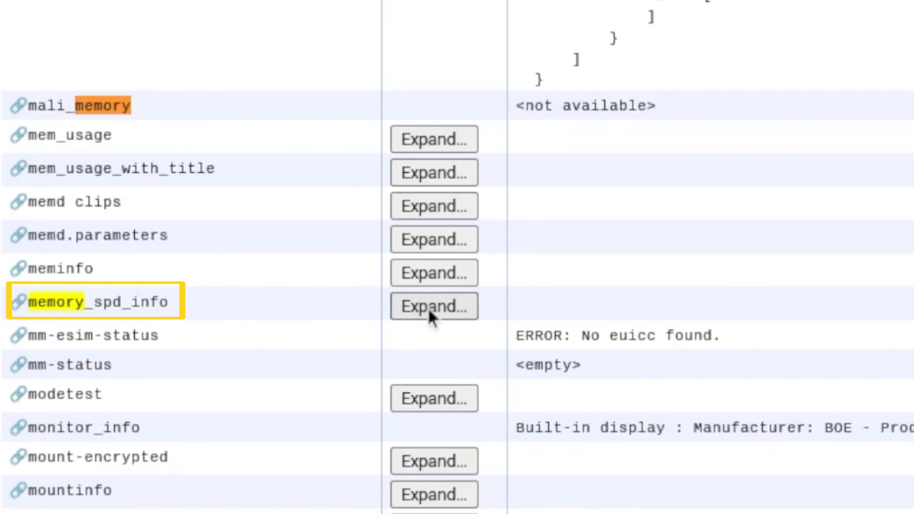
pyautogui.click(434, 307)
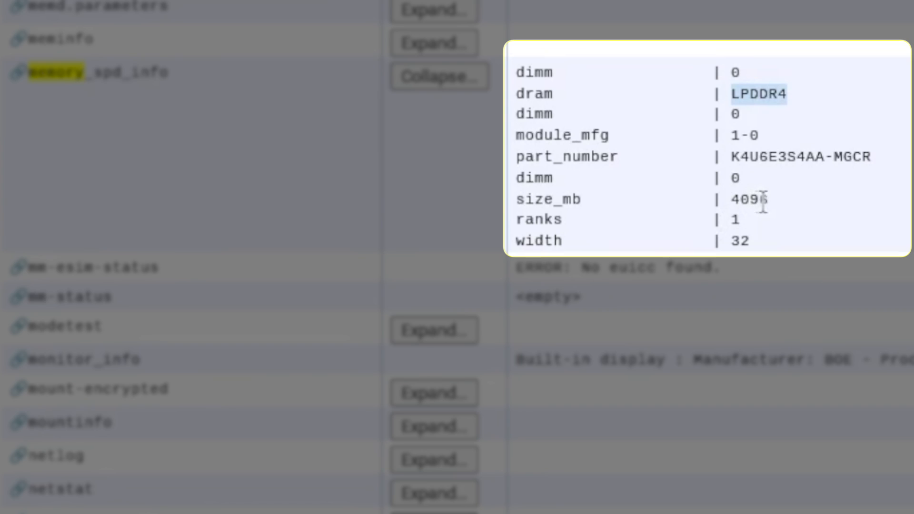
pyautogui.moveTo(781, 213)
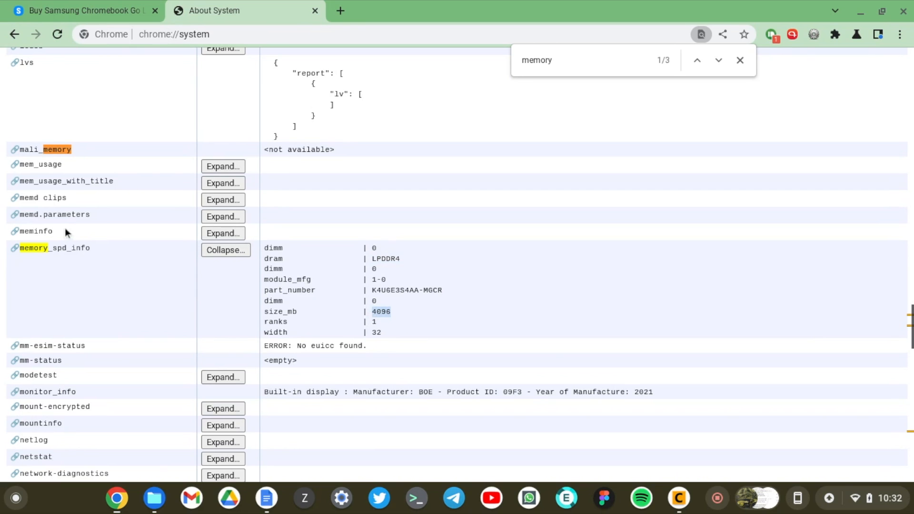
# Expand meminfo (MemTotal 3880988 kB) and mem_usage per-process statistics
pyautogui.click(223, 234)
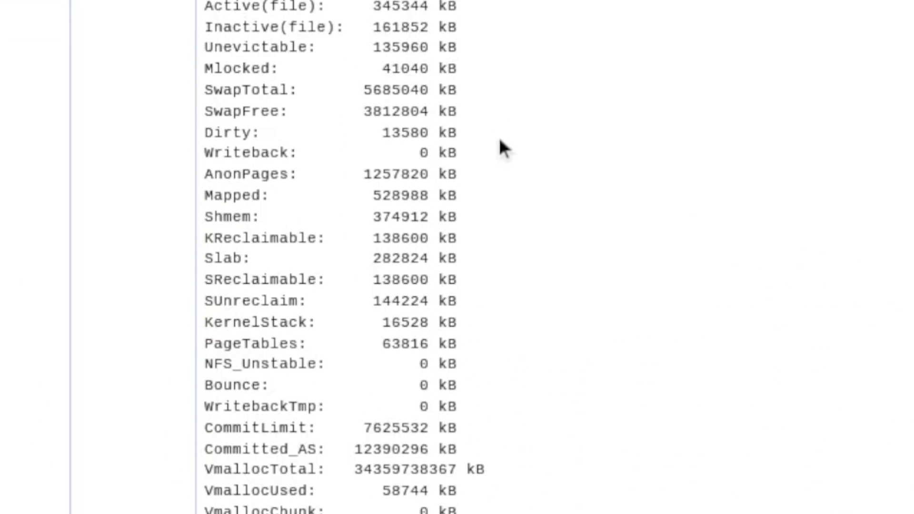
pyautogui.scroll(-3)
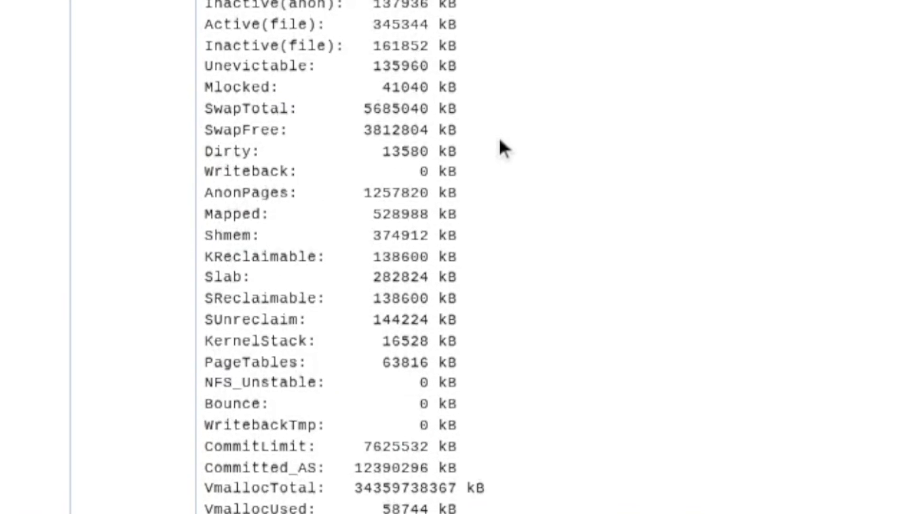
pyautogui.scroll(3)
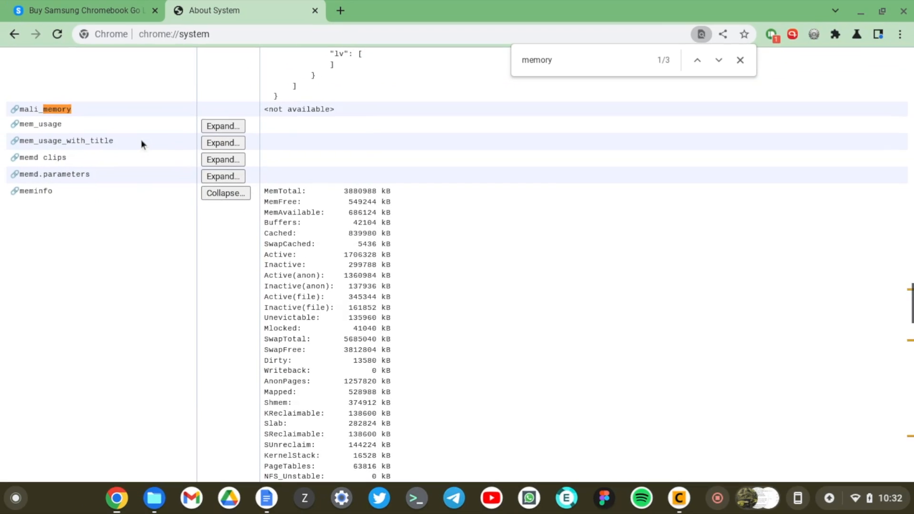
pyautogui.click(222, 126)
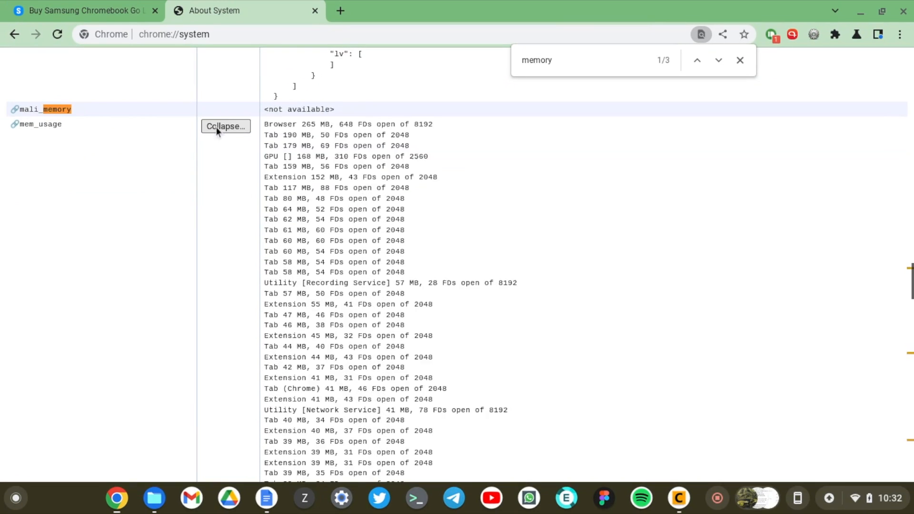
pyautogui.scroll(-3)
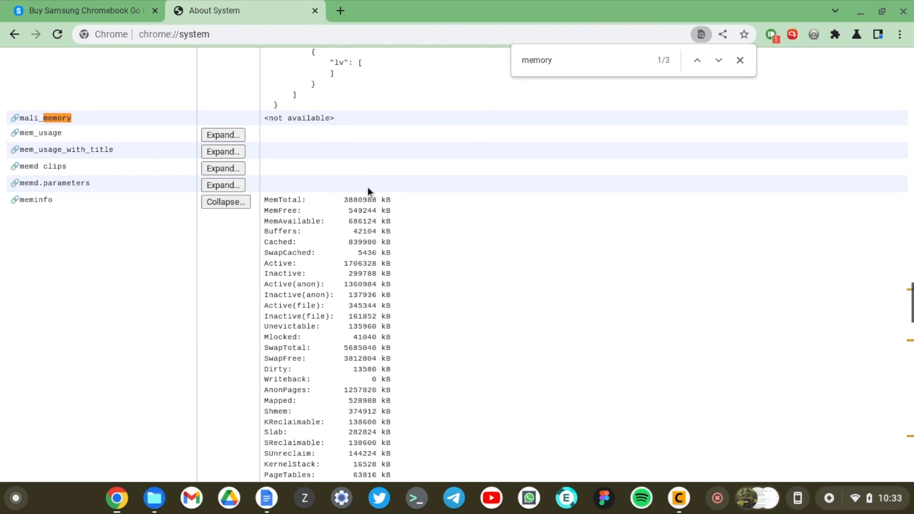
# Expand cpuinfo and highlight the 'cpu cores' line showing the Celeron N4500's 2 cores
pyautogui.write('096')
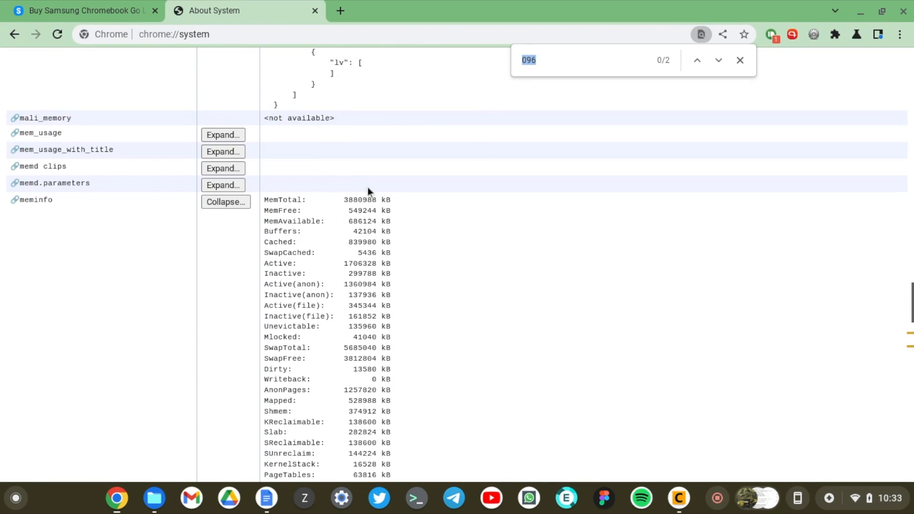
pyautogui.write('cpuinfo')
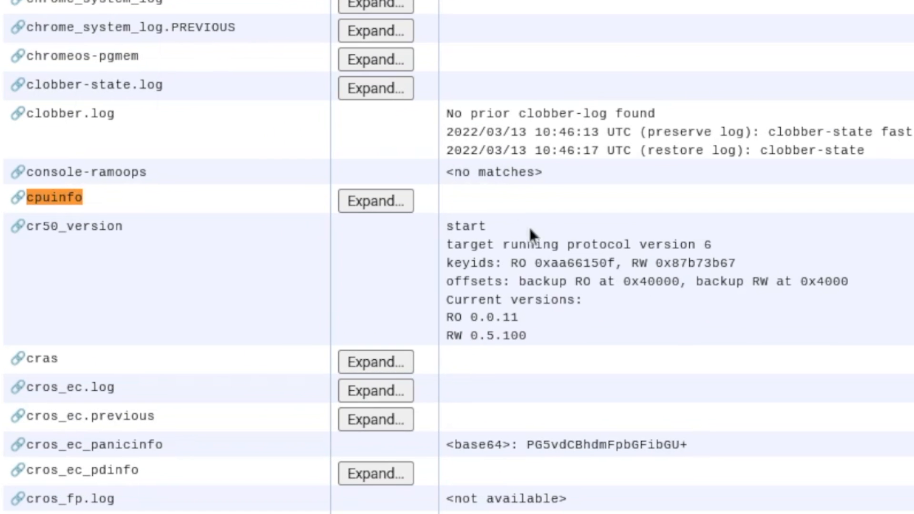
pyautogui.click(375, 200)
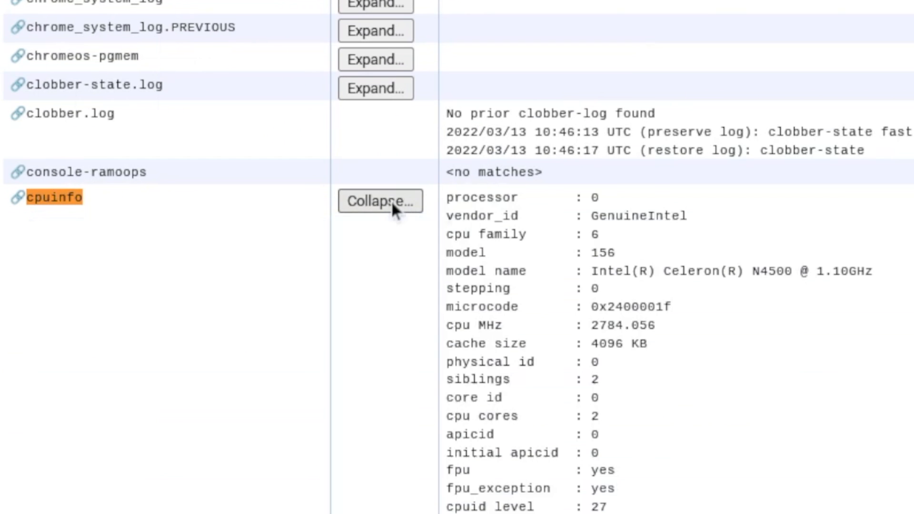
pyautogui.moveTo(878, 311)
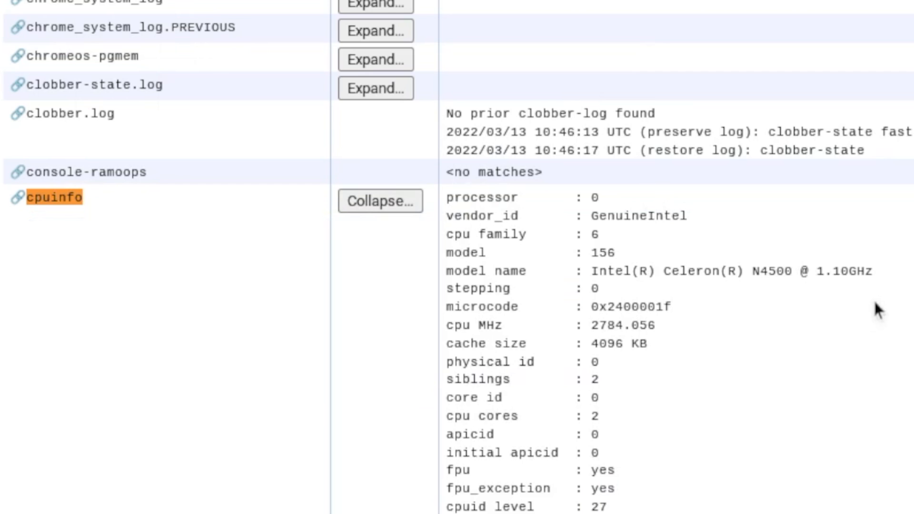
pyautogui.moveTo(876, 287)
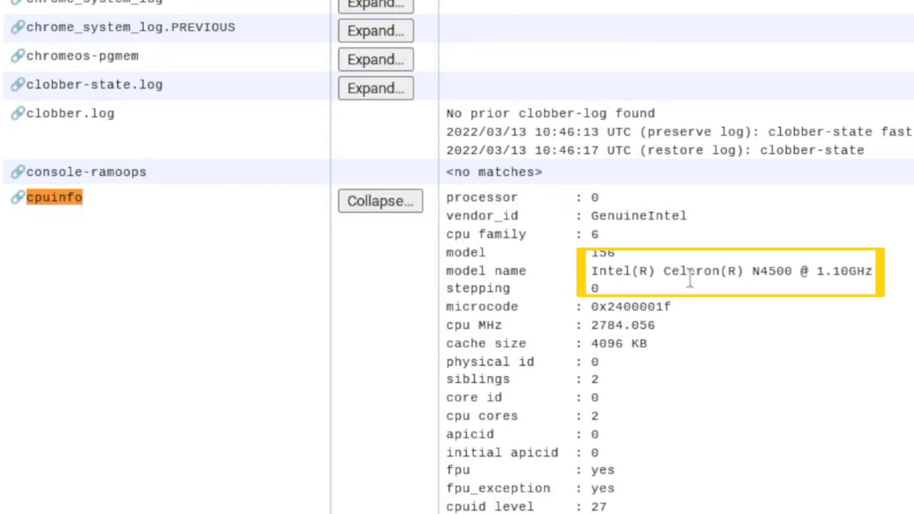
pyautogui.moveTo(786, 287)
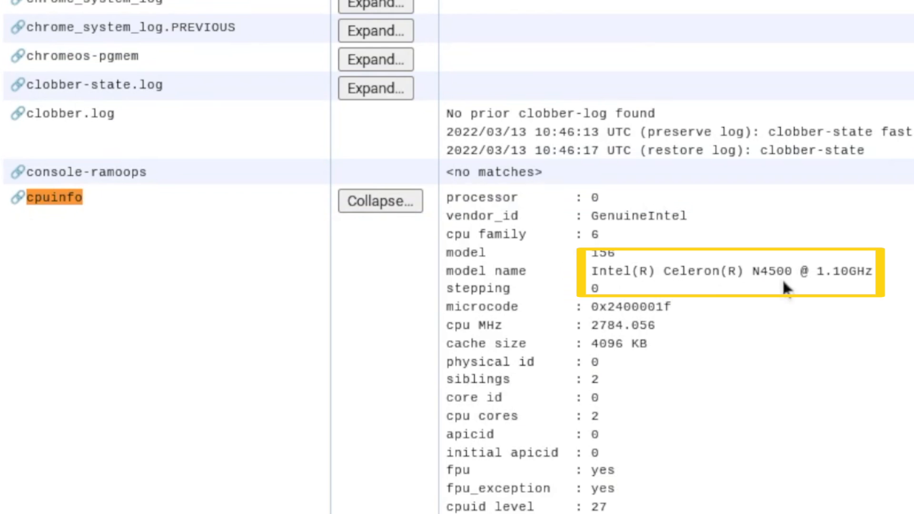
pyautogui.moveTo(850, 280)
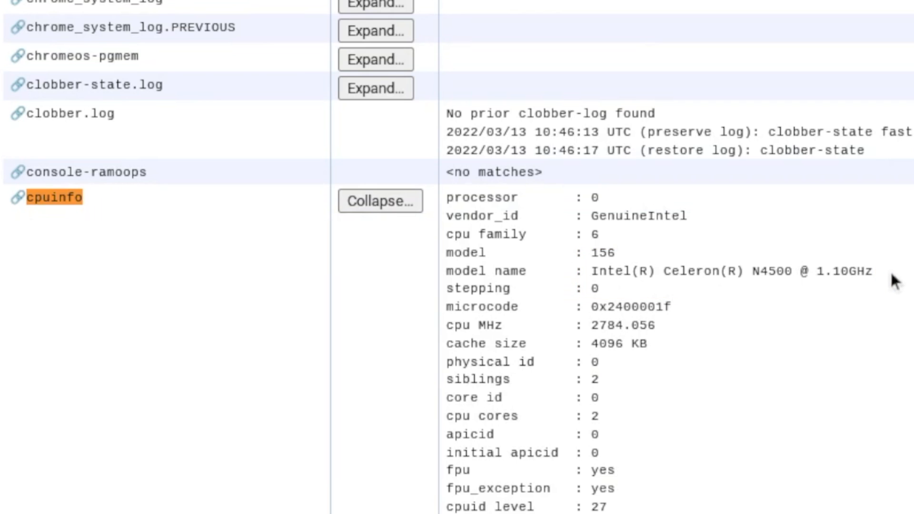
pyautogui.moveTo(609, 385)
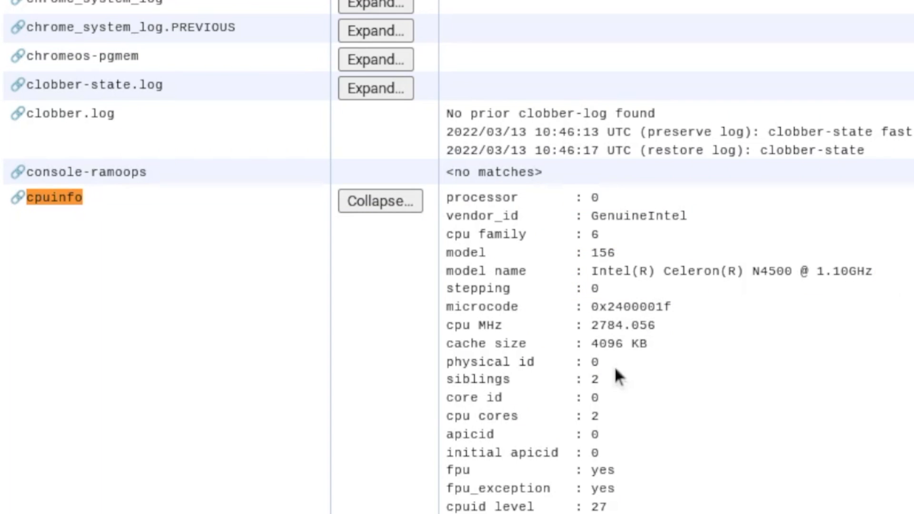
pyautogui.doubleClick(481, 415)
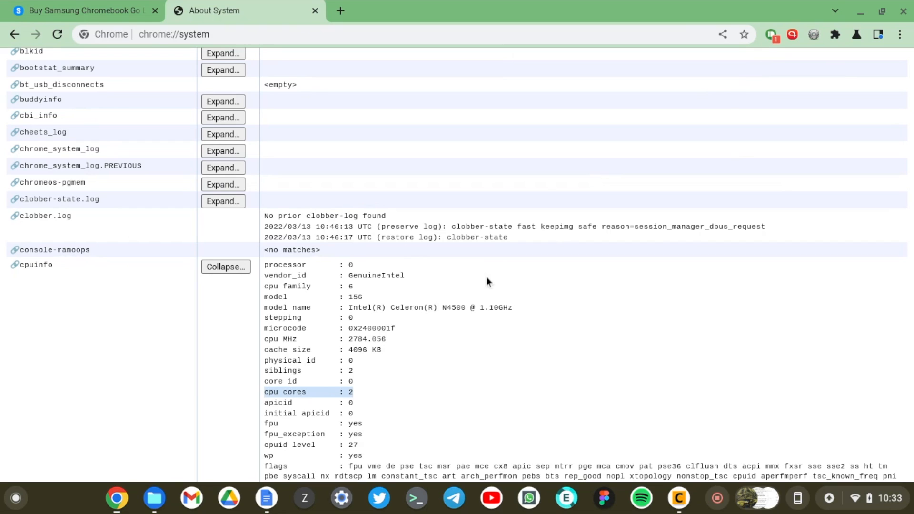
pyautogui.moveTo(696, 118)
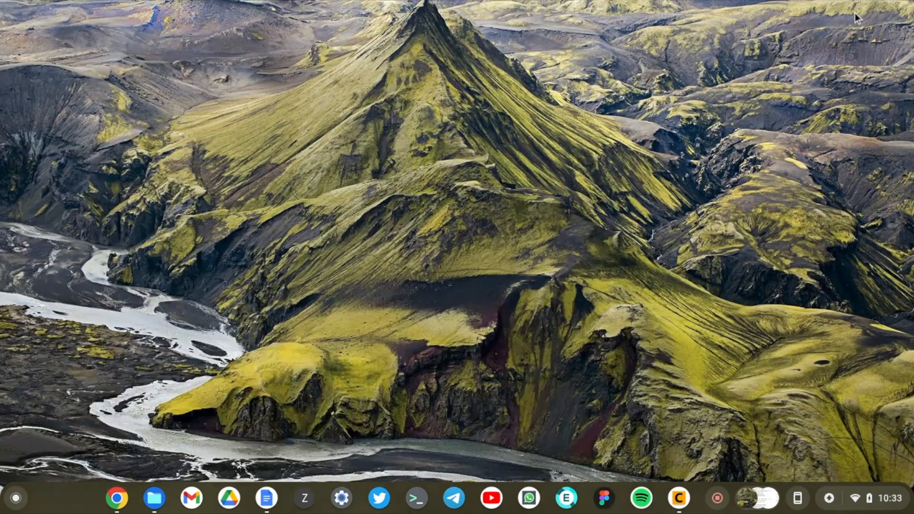
pyautogui.moveTo(326, 326)
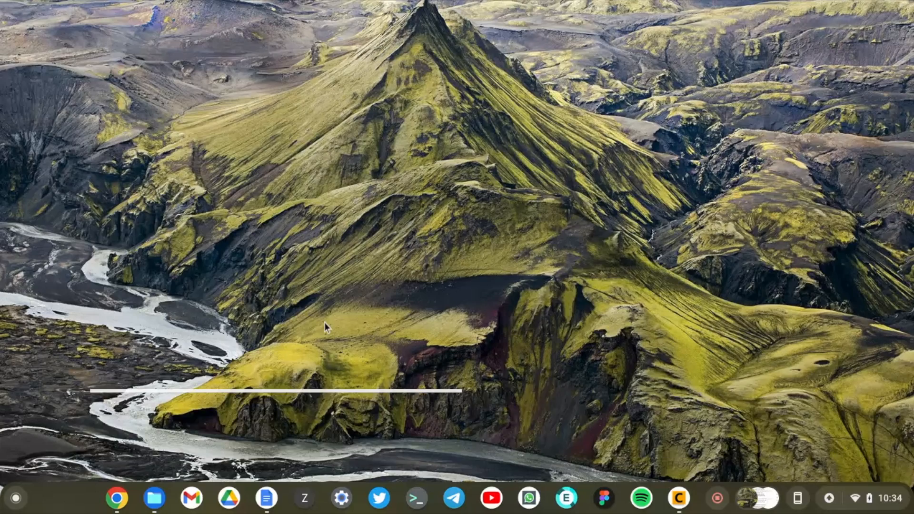
# Search the launcher for 'dia' so Diagnostics appears as best match
pyautogui.write('diagnostics')
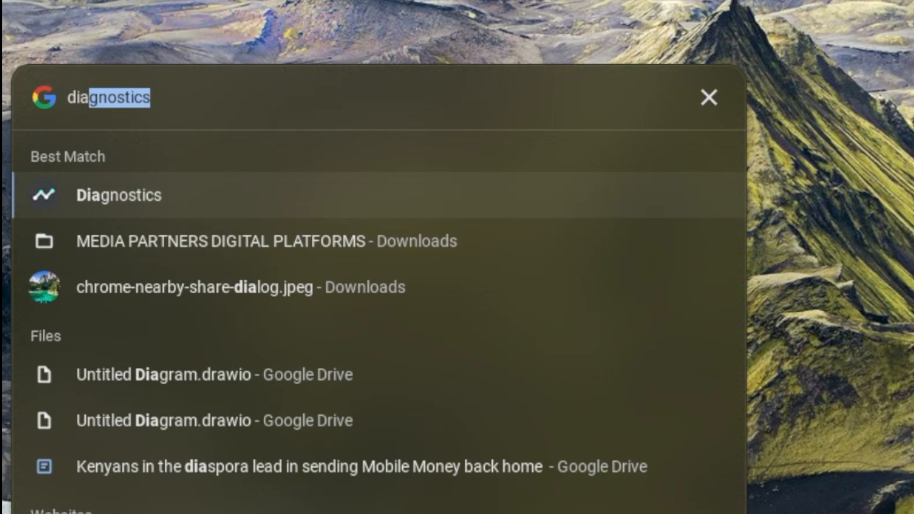
# Launch the Diagnostics app and scroll its System page to the CPU section
pyautogui.click(120, 195)
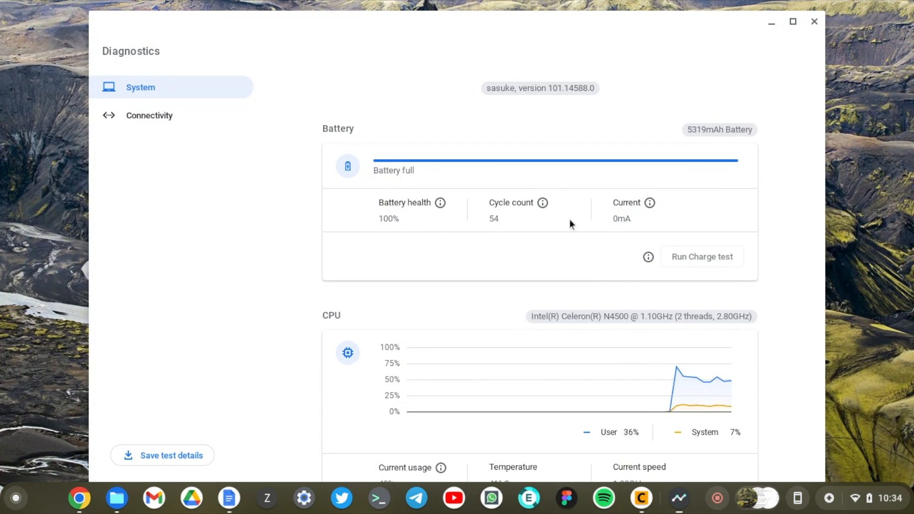
pyautogui.moveTo(556, 227)
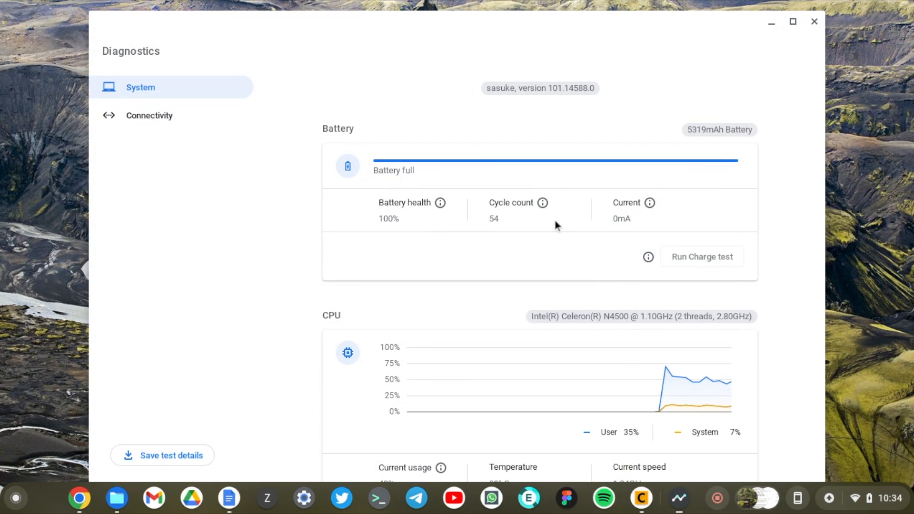
pyautogui.scroll(-3)
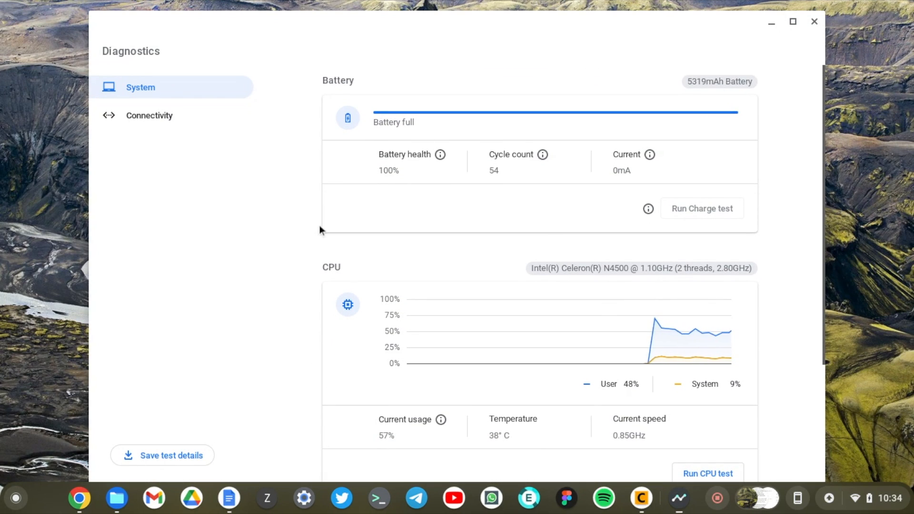
pyautogui.scroll(-3)
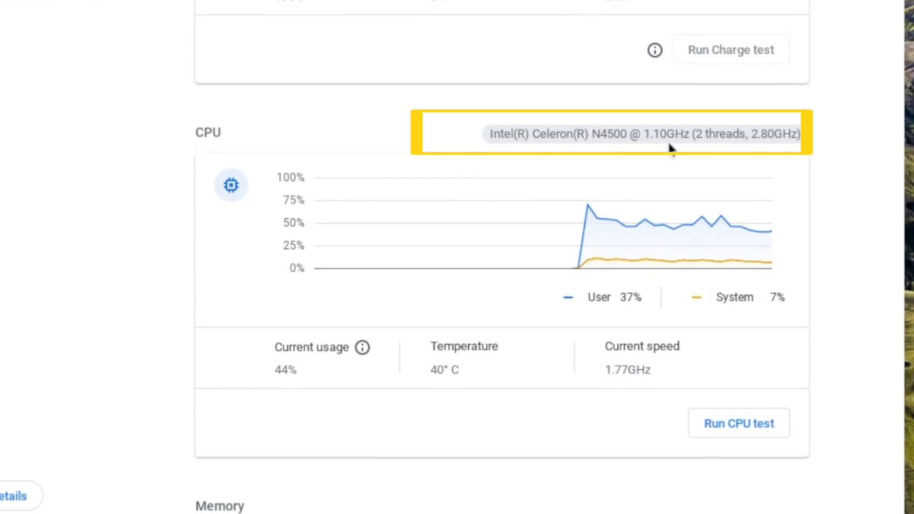
pyautogui.moveTo(733, 157)
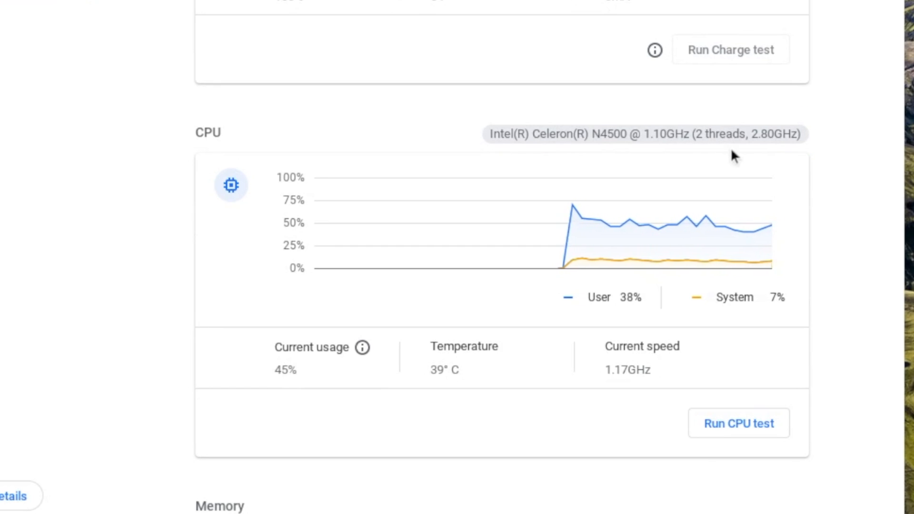
pyautogui.scroll(-3)
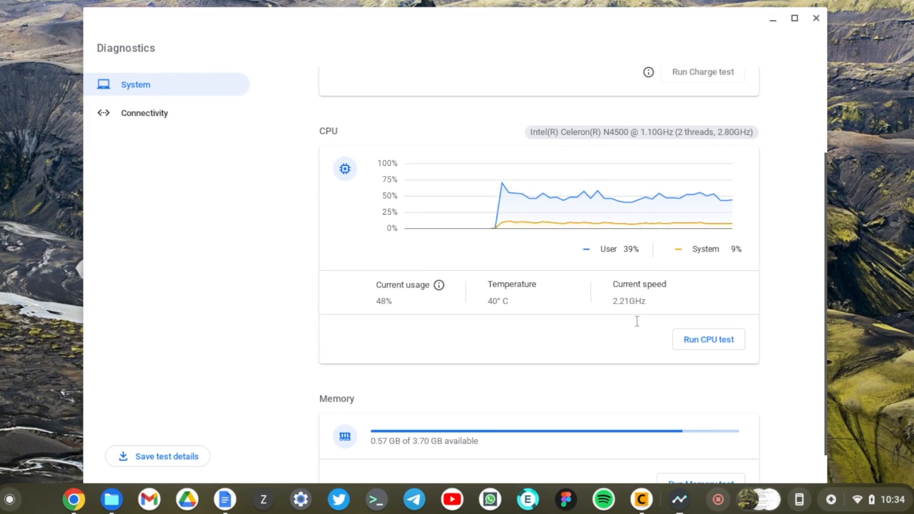
# Scroll Diagnostics to the Memory section showing 0.60 GB of 3.70 GB available
pyautogui.scroll(-3)
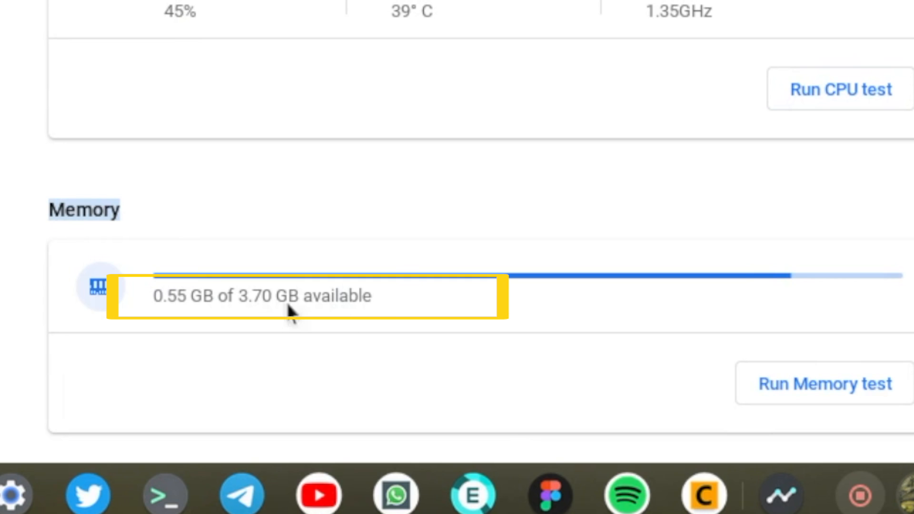
pyautogui.moveTo(215, 307)
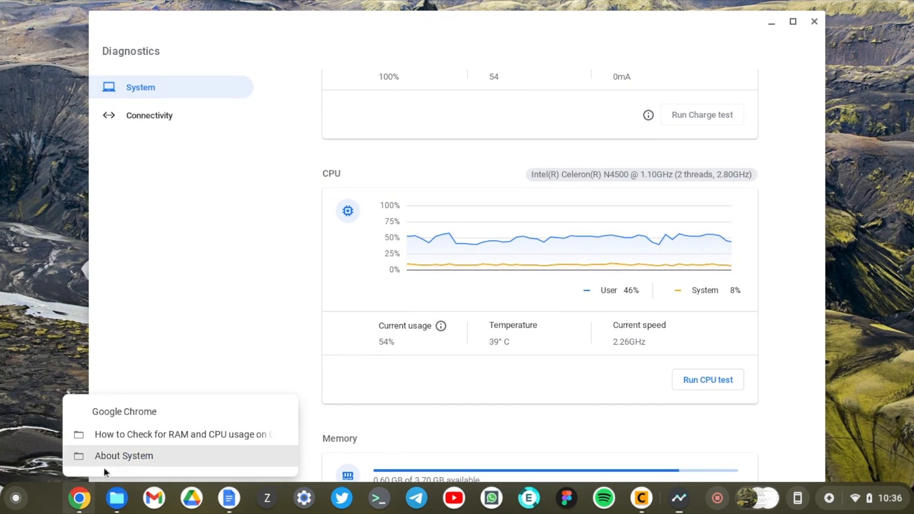
# Bring Chrome to front and open its Task manager via More tools
pyautogui.click(124, 455)
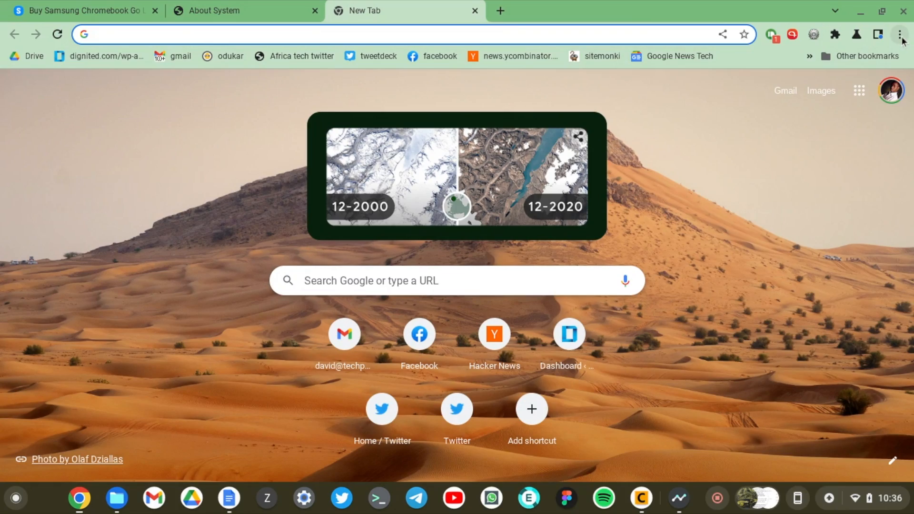
pyautogui.click(898, 34)
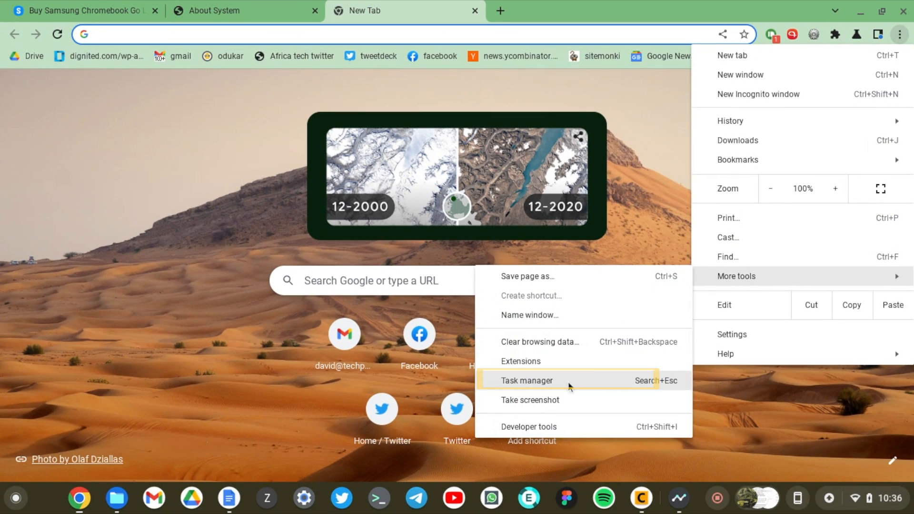
pyautogui.click(526, 381)
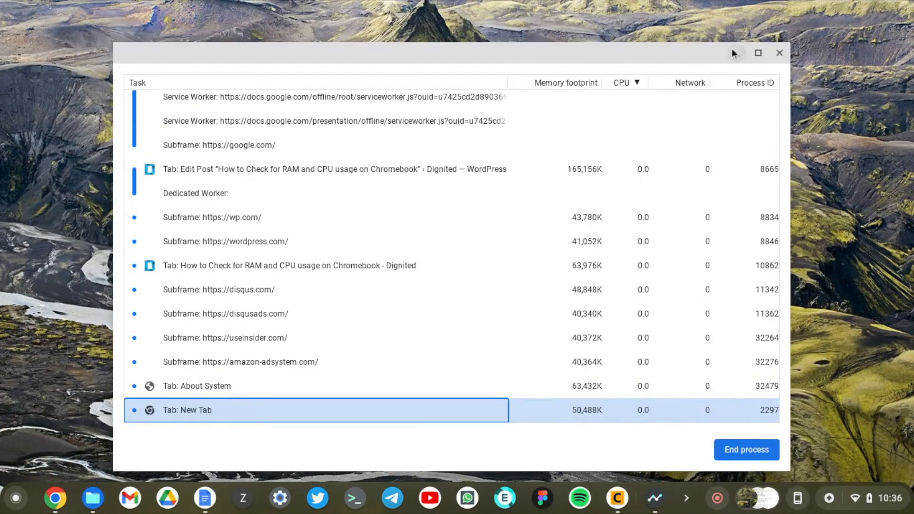
# Maximize the Task manager and review processes sorted by CPU, busiest near 49
pyautogui.click(756, 52)
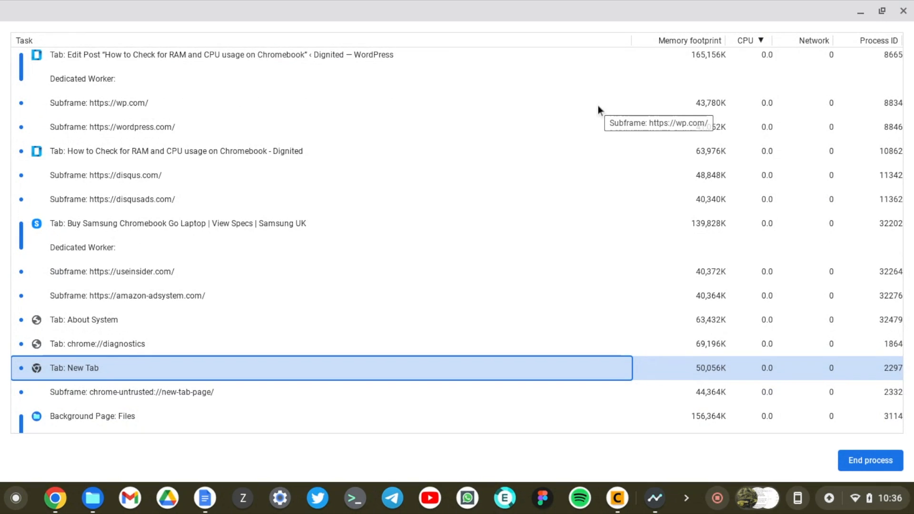
pyautogui.scroll(-3)
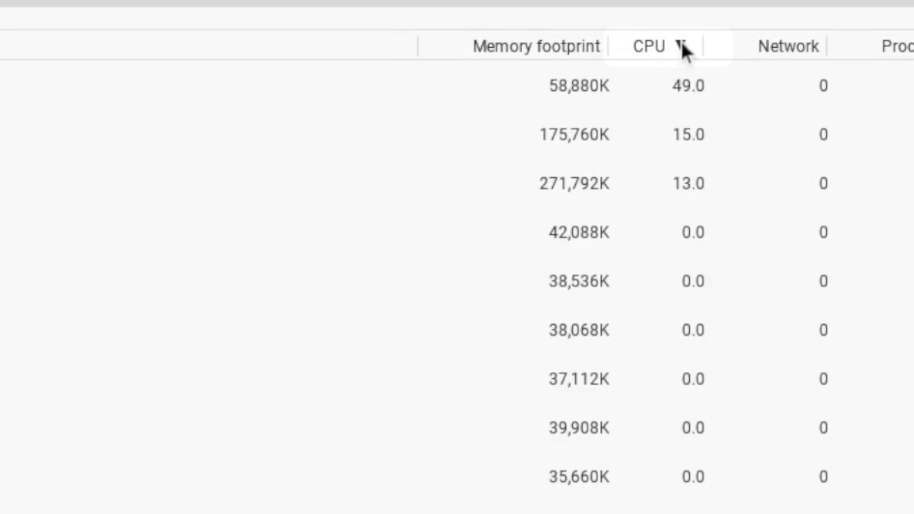
# Toggle the CPU column sort so Browser (11.0) and GPU Process (4.0) lead the list
pyautogui.click(664, 46)
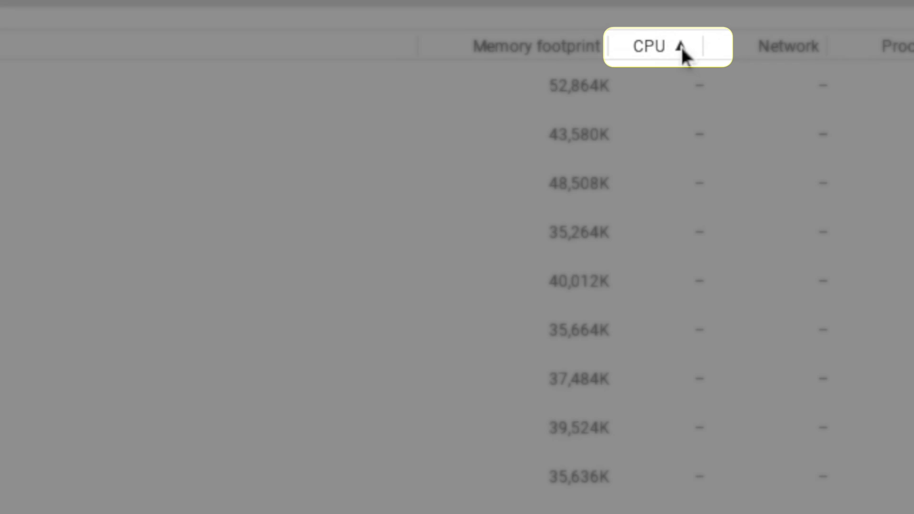
pyautogui.click(653, 45)
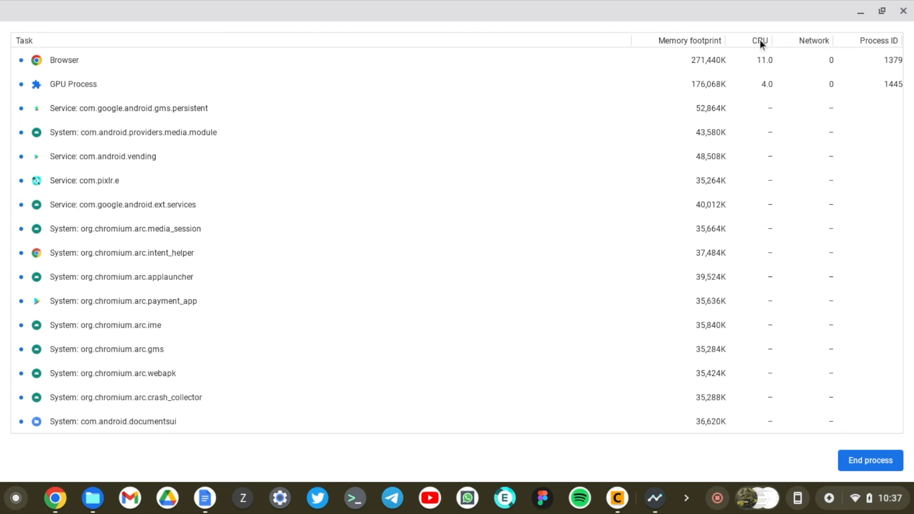
pyautogui.moveTo(135, 212)
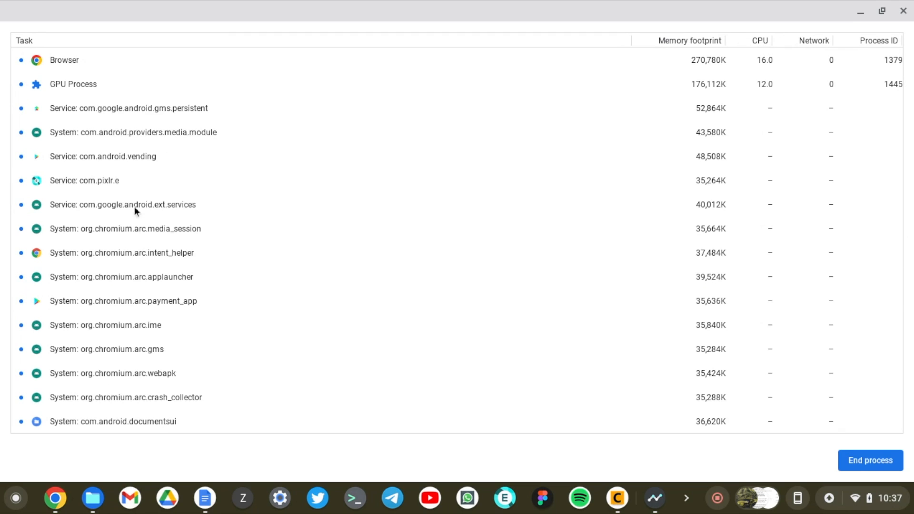
pyautogui.moveTo(225, 286)
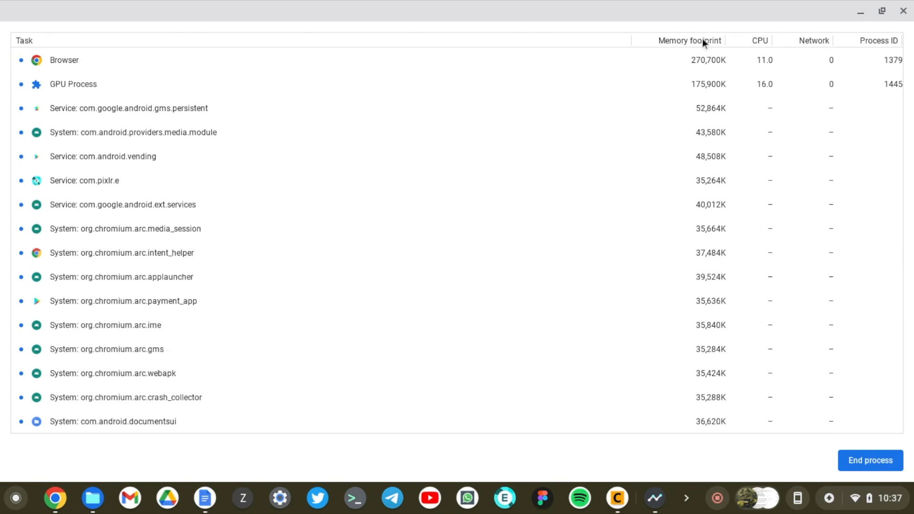
pyautogui.click(692, 54)
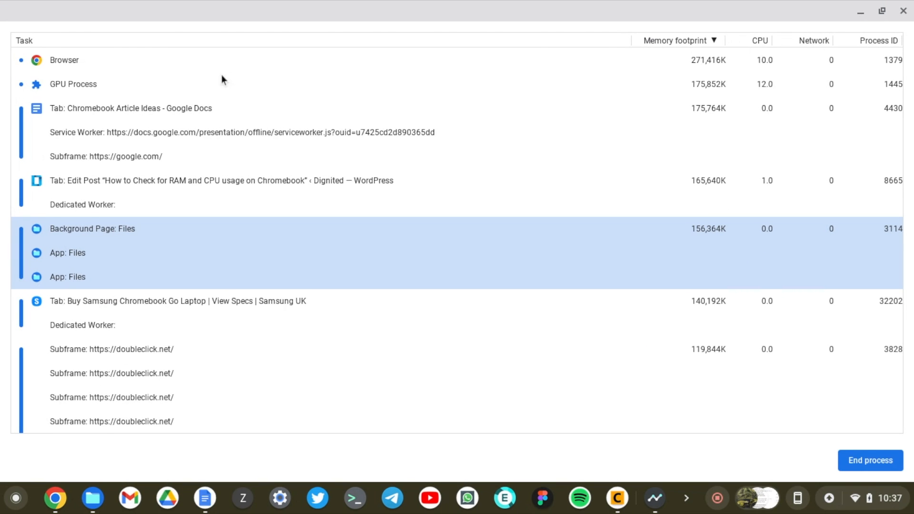
pyautogui.moveTo(241, 118)
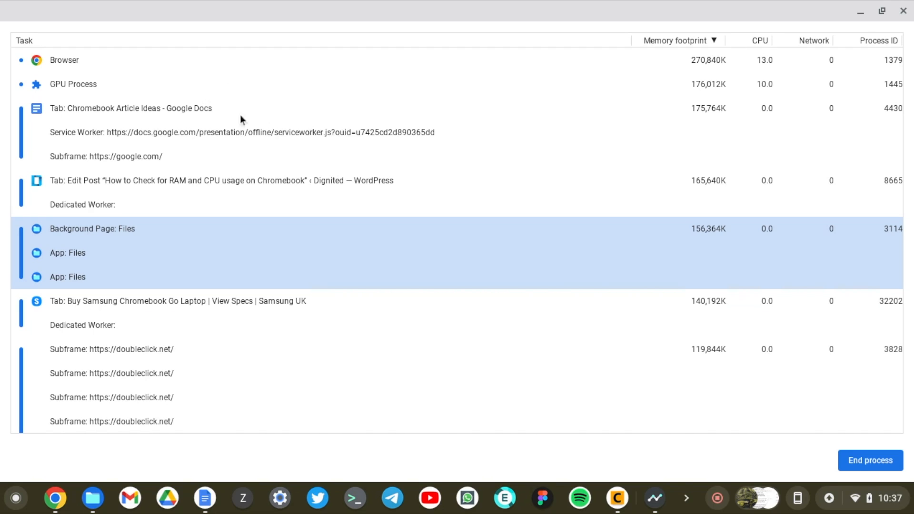
pyautogui.moveTo(185, 172)
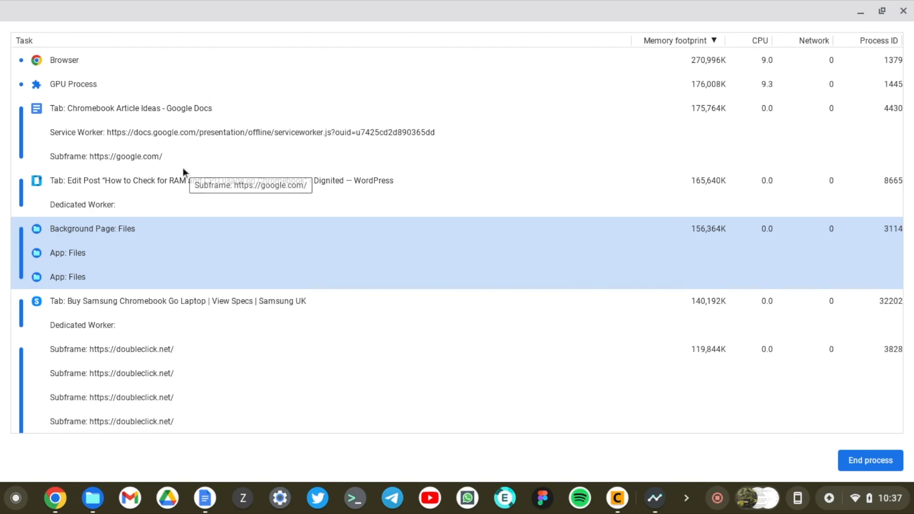
pyautogui.moveTo(763, 263)
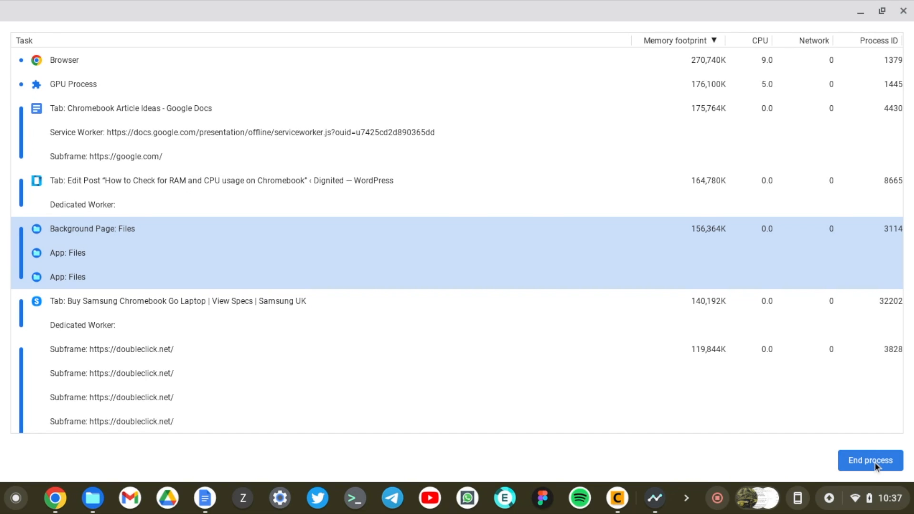
pyautogui.moveTo(500, 237)
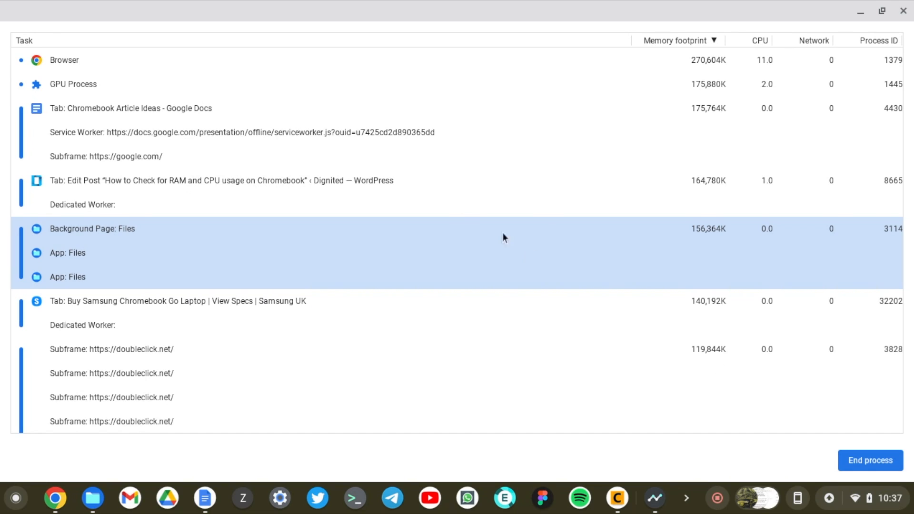
pyautogui.moveTo(457, 202)
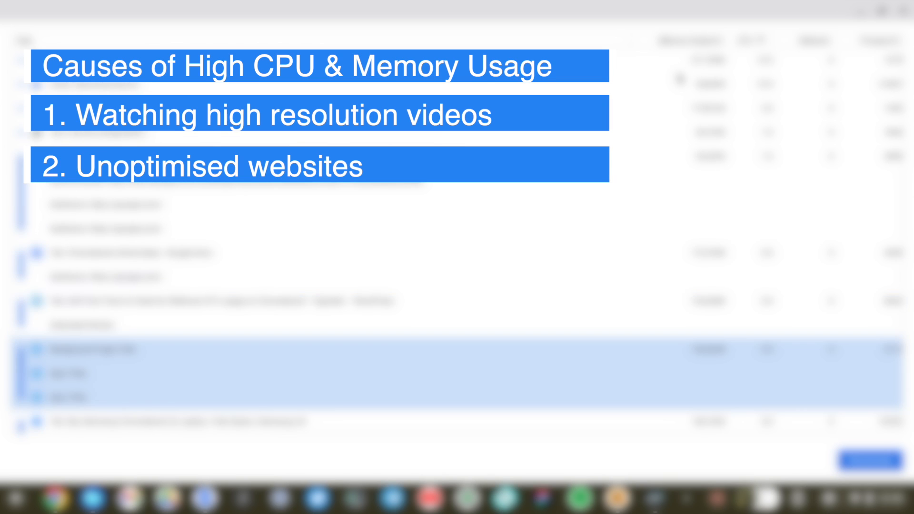
pyautogui.scroll(-3)
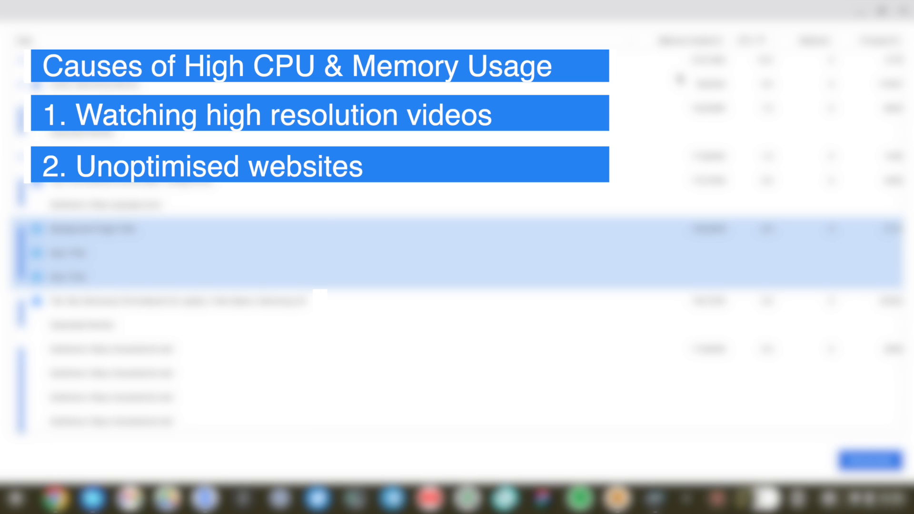
pyautogui.write('3. Too many browser tabs opened')
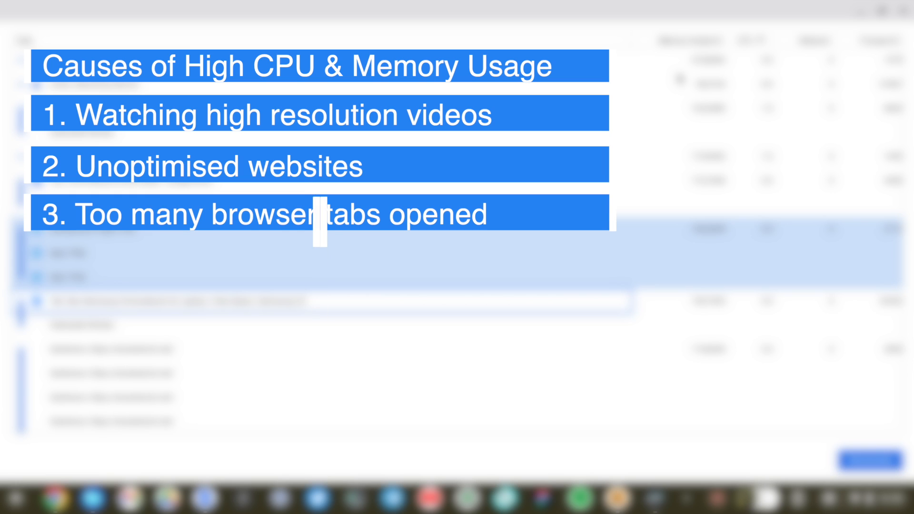
pyautogui.write('4. So many browser extensions')
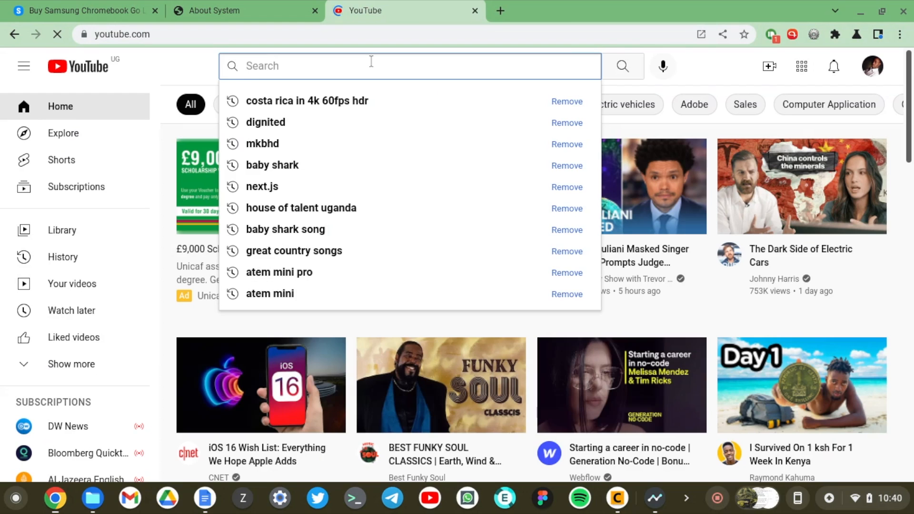
# Search 'costa ri', play COSTA RICA IN 4K 60fps HDR and bring up its quality settings
pyautogui.write('costa ri')
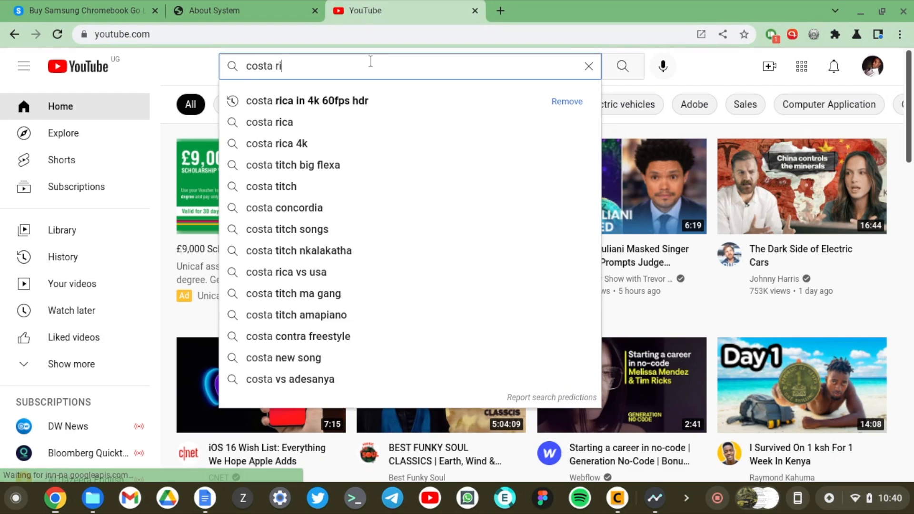
pyautogui.click(307, 101)
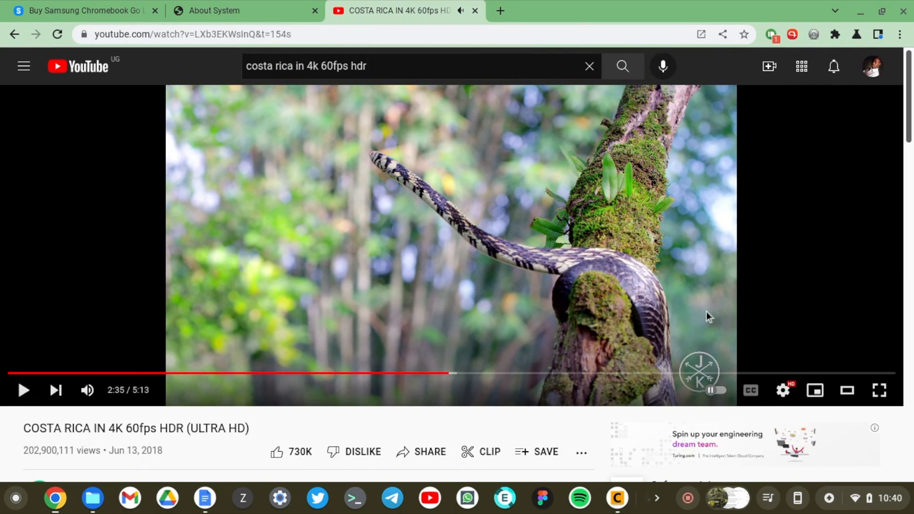
pyautogui.moveTo(783, 390)
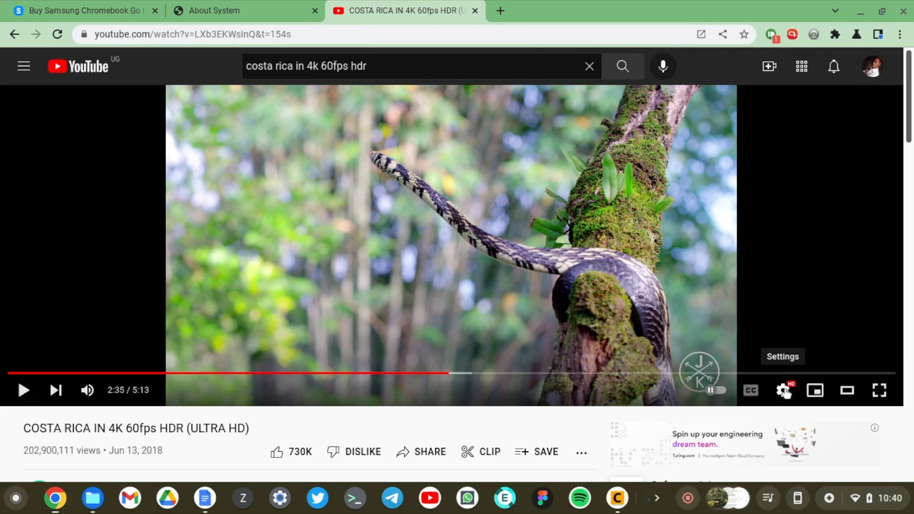
pyautogui.click(783, 391)
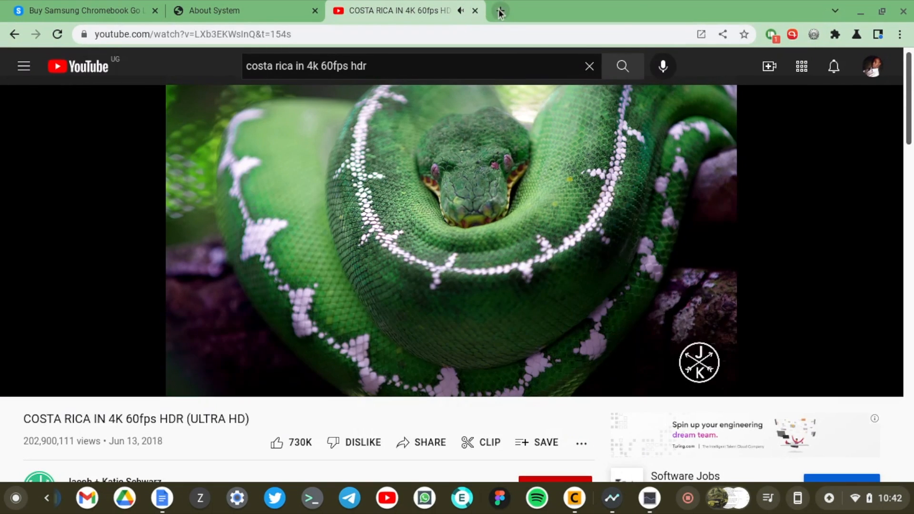
# Add a new tab beside the YouTube video and bring up Chrome Task Manager's process list
pyautogui.click(504, 10)
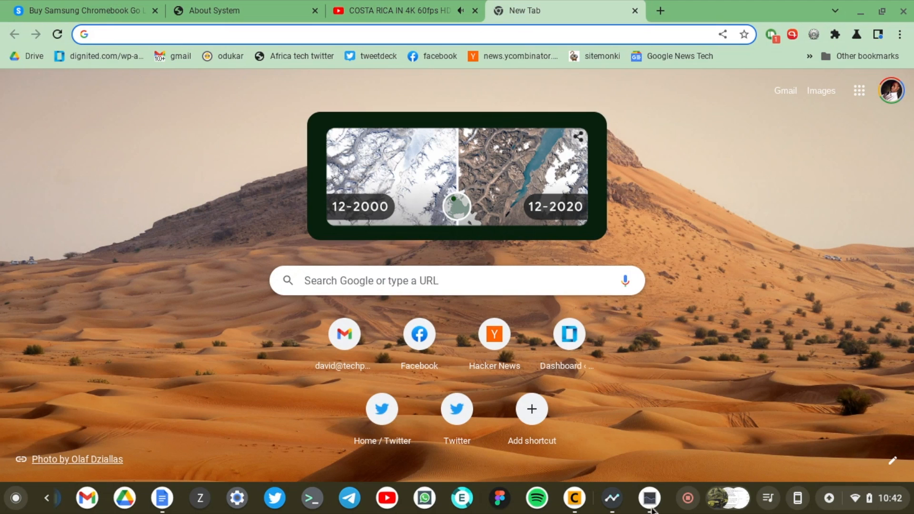
pyautogui.moveTo(651, 503)
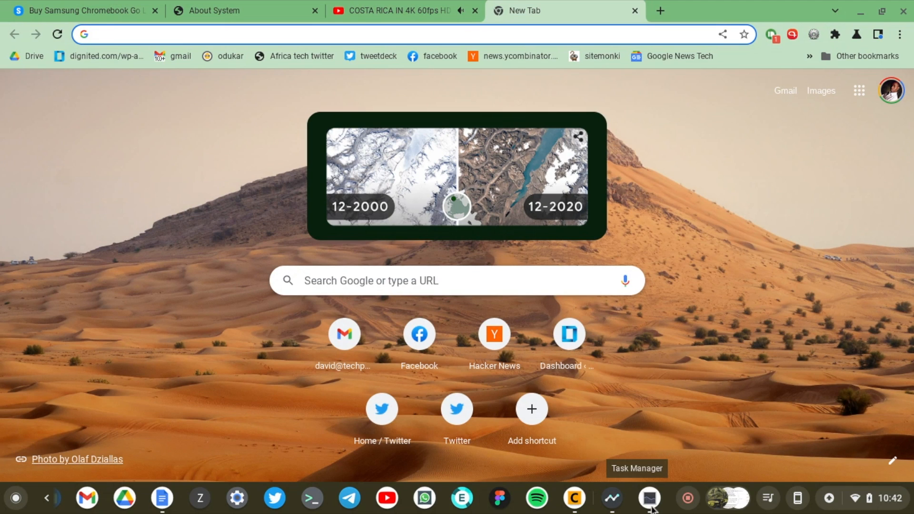
pyautogui.click(647, 499)
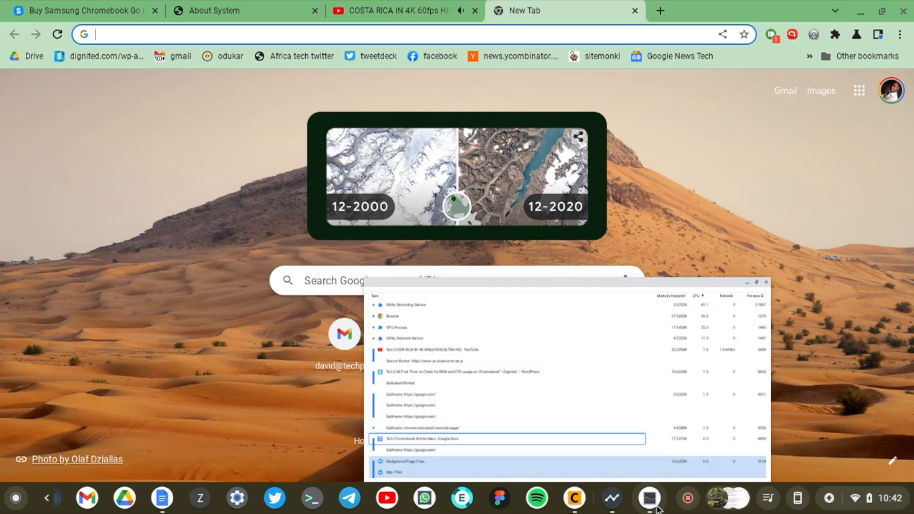
pyautogui.click(766, 284)
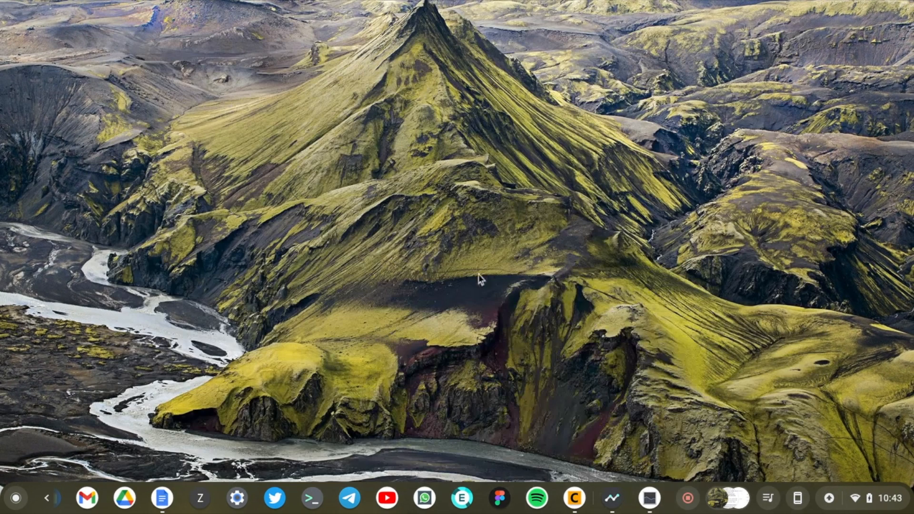
pyautogui.moveTo(470, 293)
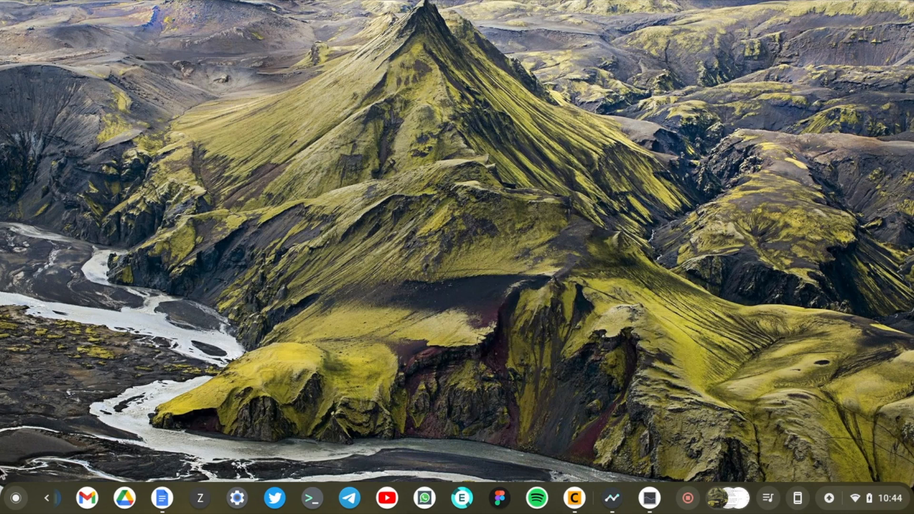
pyautogui.moveTo(15, 497)
pyautogui.write('co')
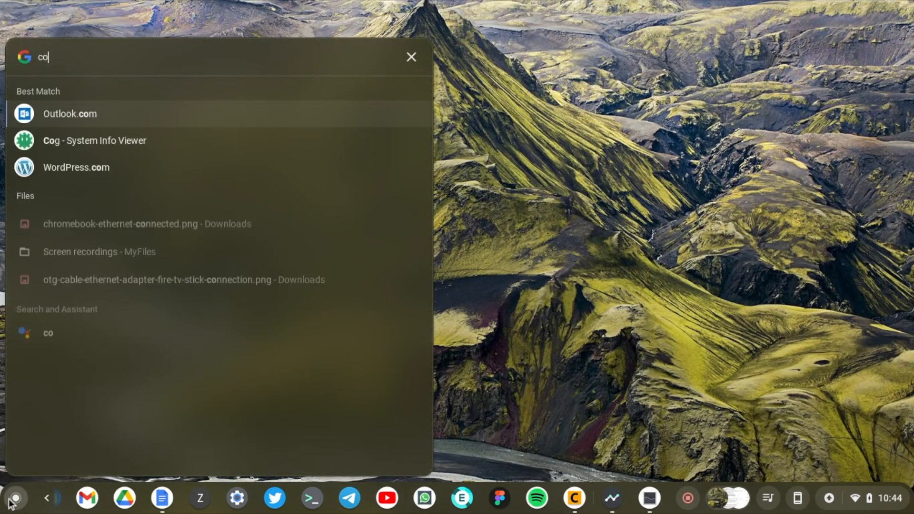
# Launch Cog - System Info Viewer from the Launcher search results for 'co'
pyautogui.click(94, 141)
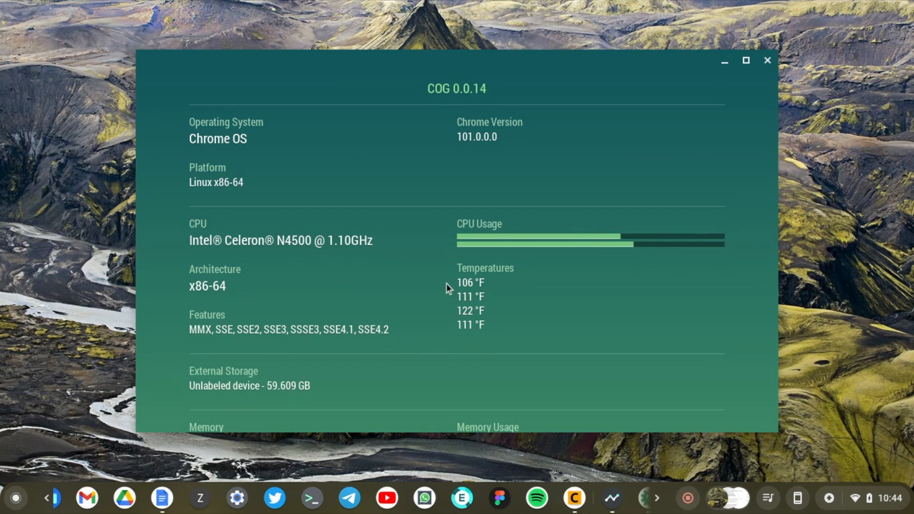
pyautogui.moveTo(381, 263)
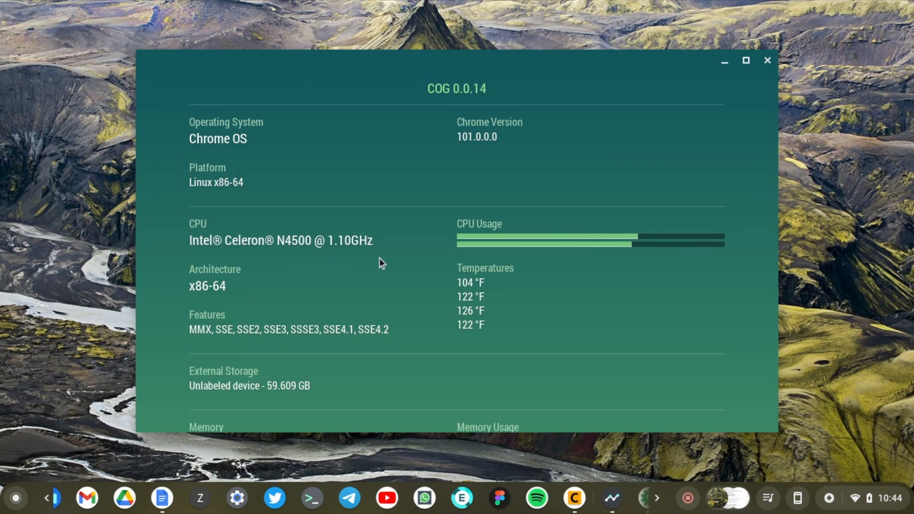
pyautogui.scroll(-3)
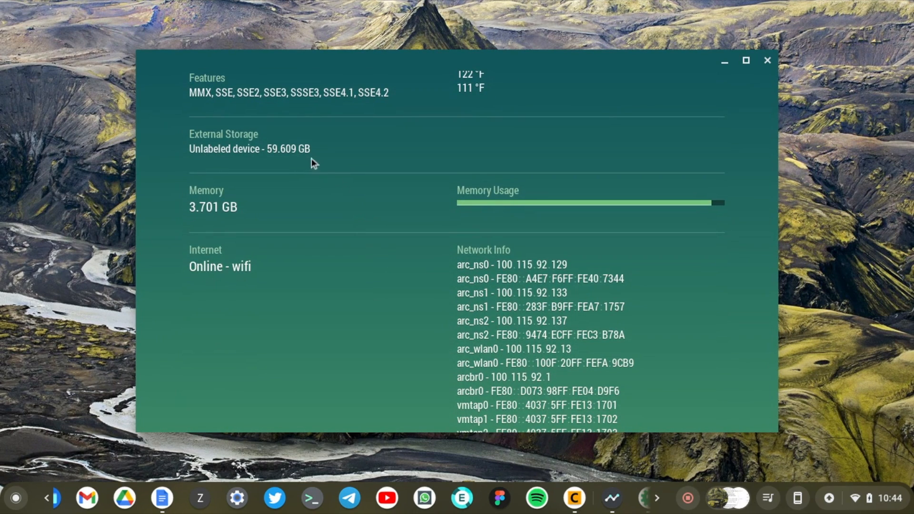
pyautogui.moveTo(301, 154)
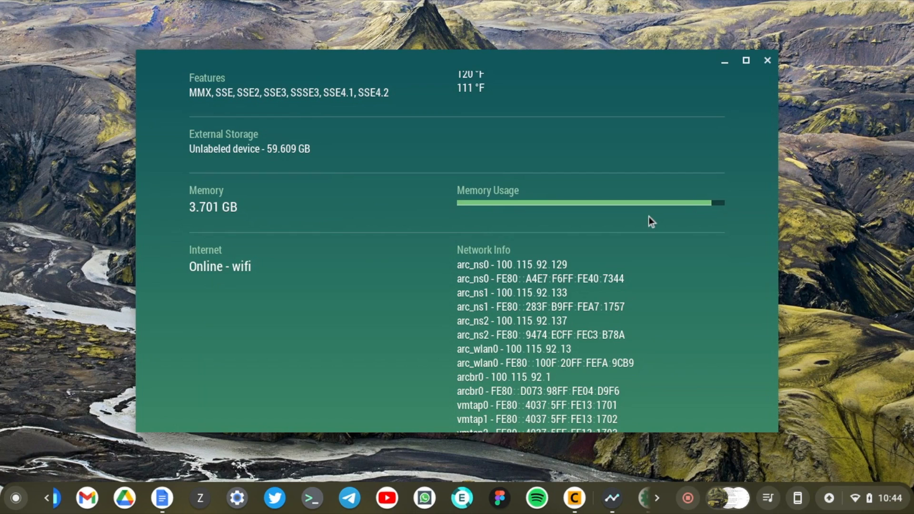
pyautogui.scroll(-3)
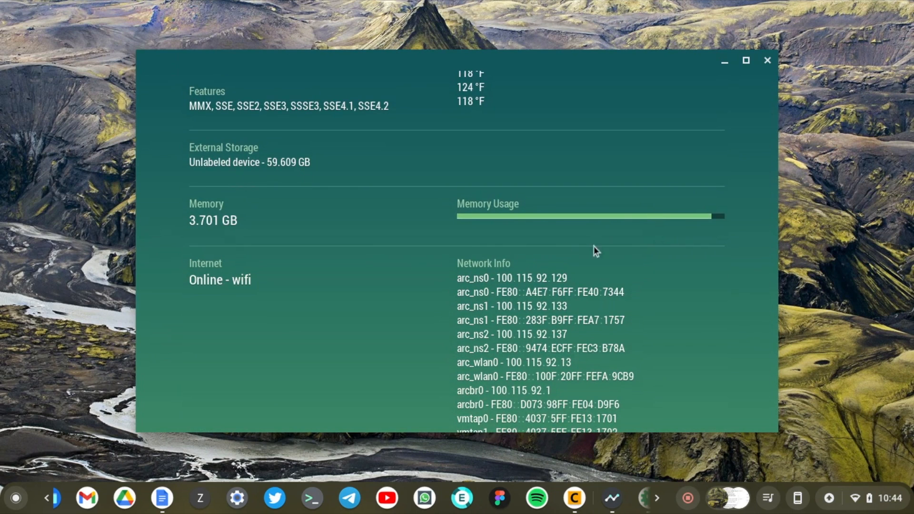
pyautogui.moveTo(705, 226)
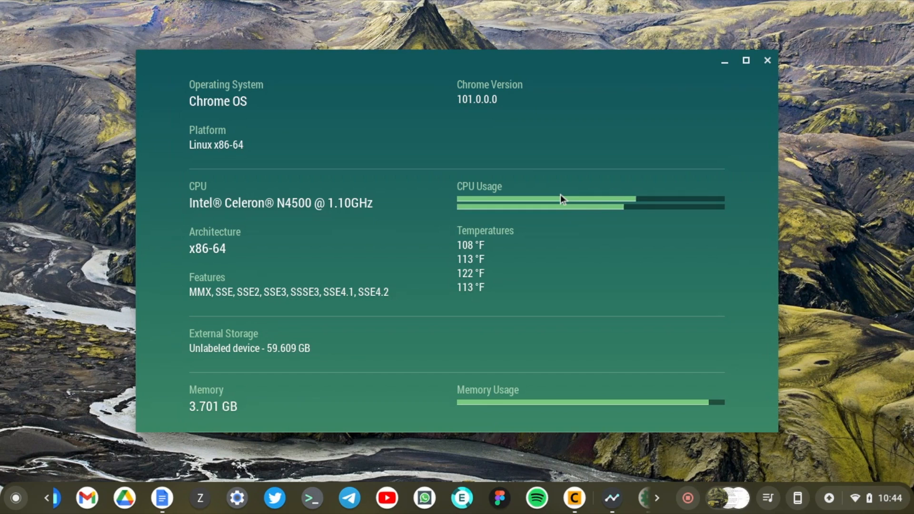
pyautogui.scroll(-3)
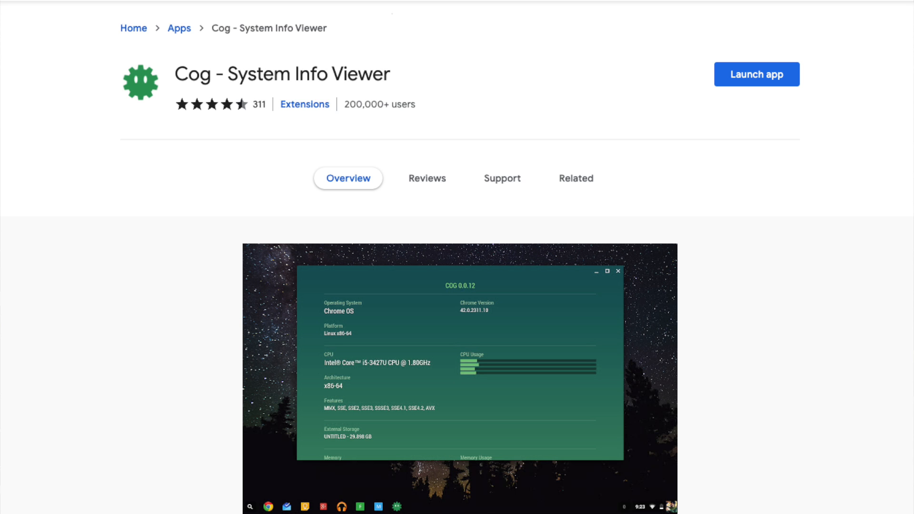
# Launch Cog from its Chrome Web Store listing, showing live CPU usage and temperatures
pyautogui.click(756, 74)
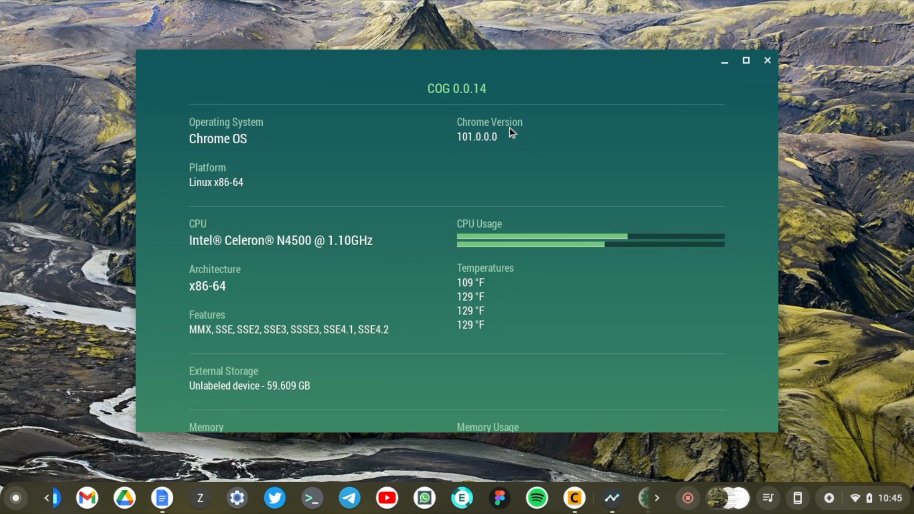
pyautogui.moveTo(725, 63)
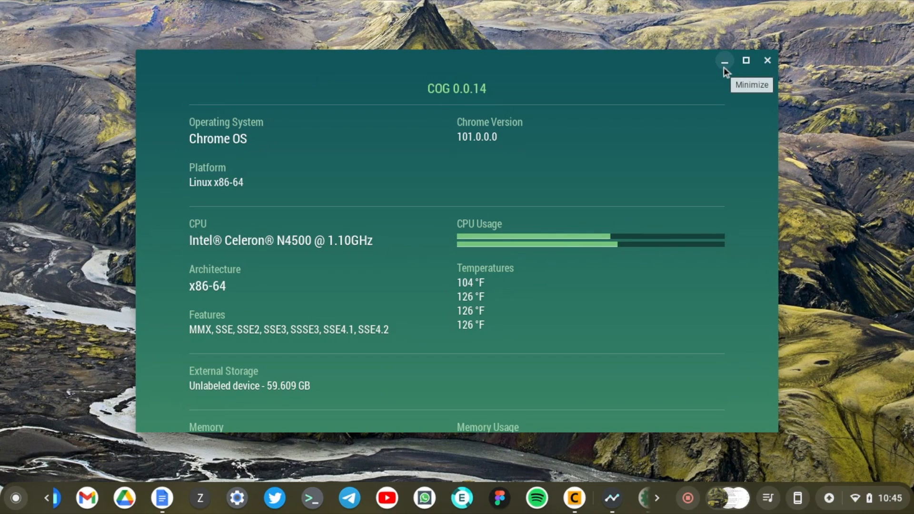